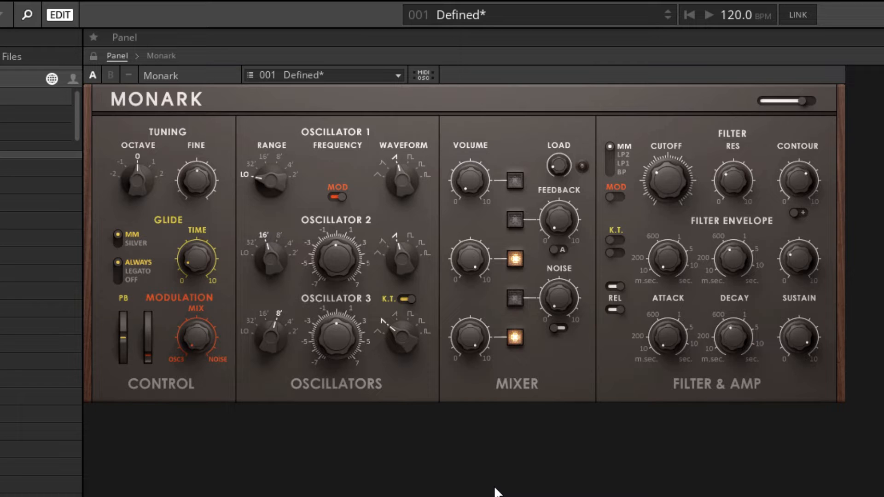
mouse_move(337, 163)
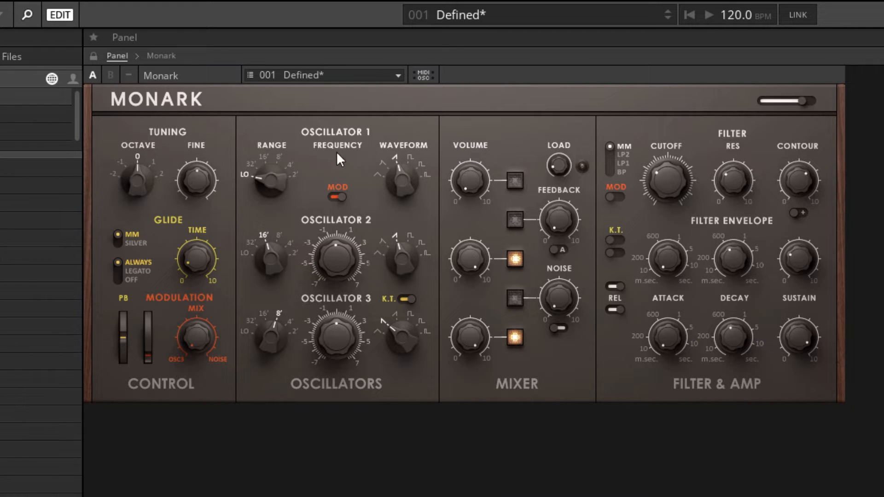
mouse_move(412, 412)
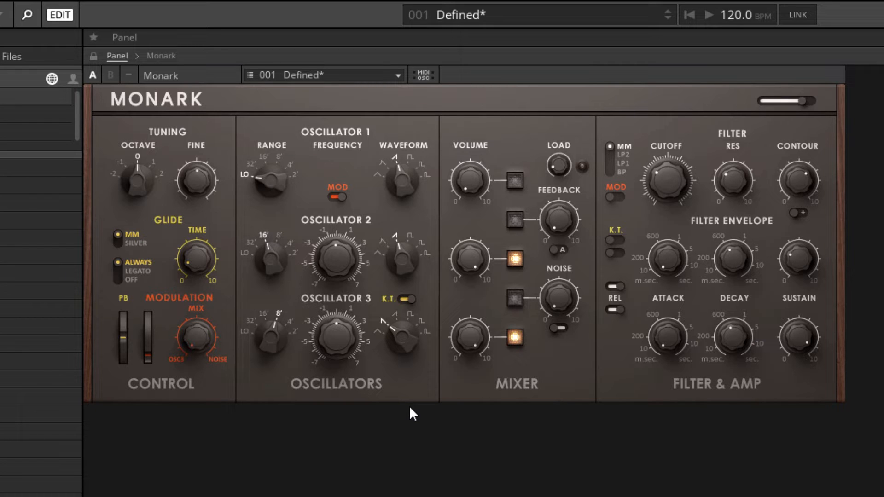
mouse_move(631, 262)
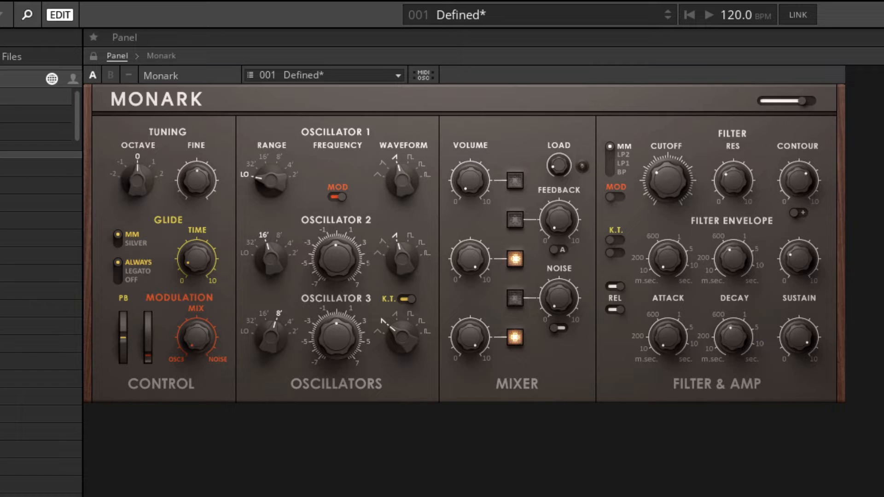
mouse_move(606, 128)
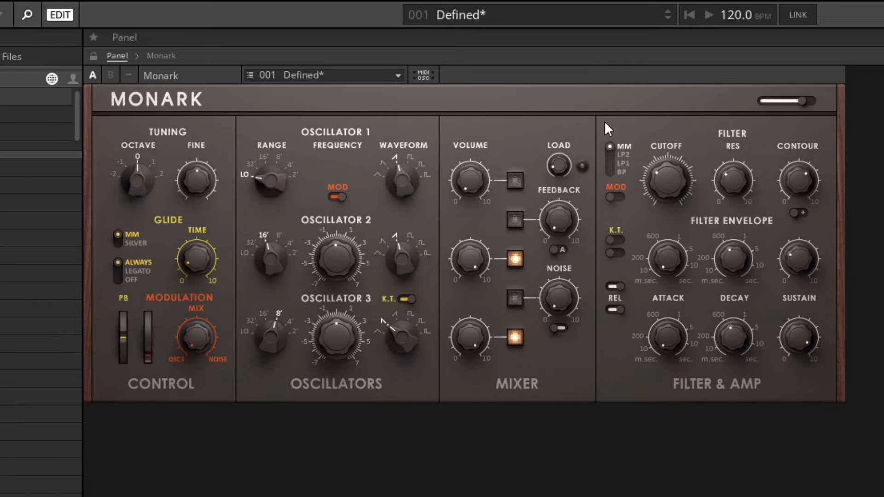
mouse_move(613, 124)
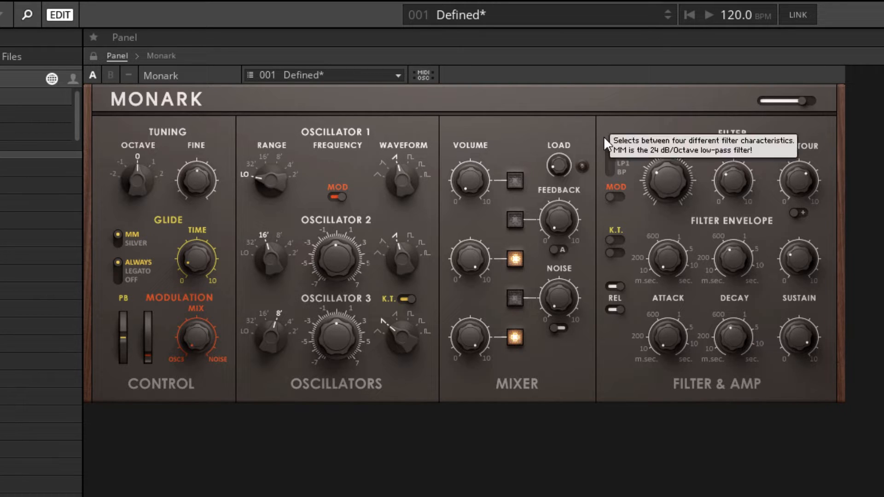
mouse_move(430, 476)
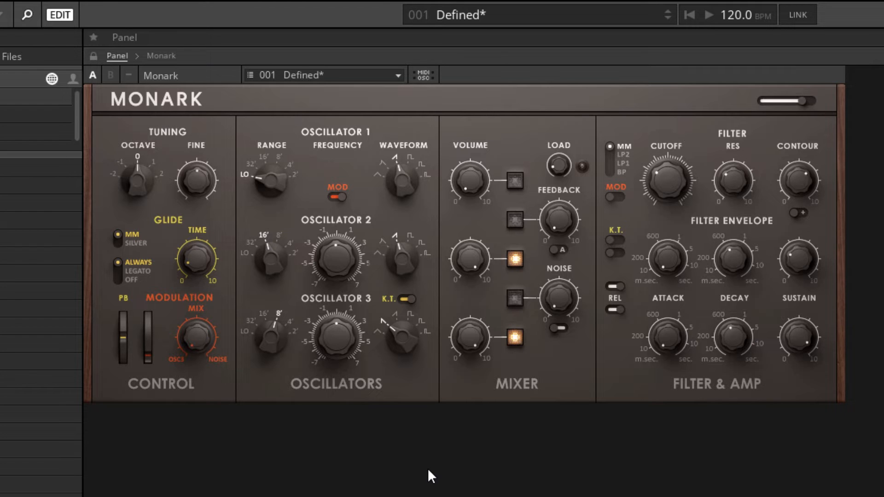
mouse_move(393, 184)
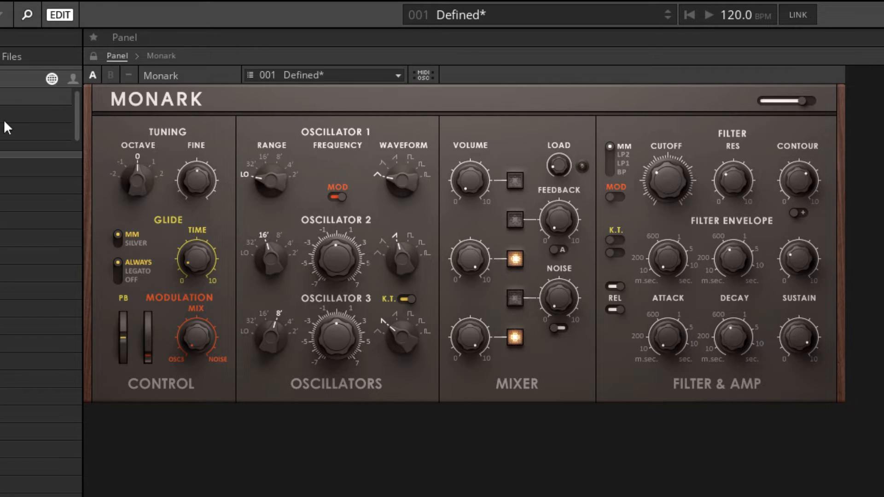
mouse_move(377, 185)
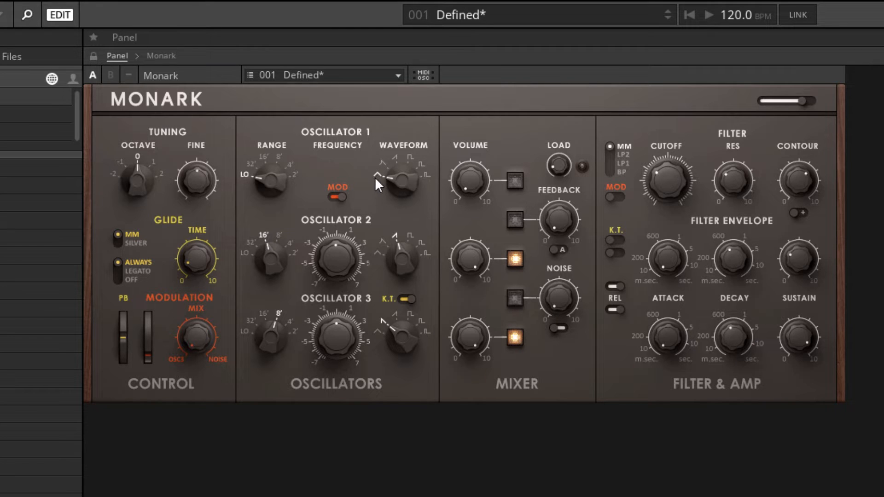
mouse_move(365, 187)
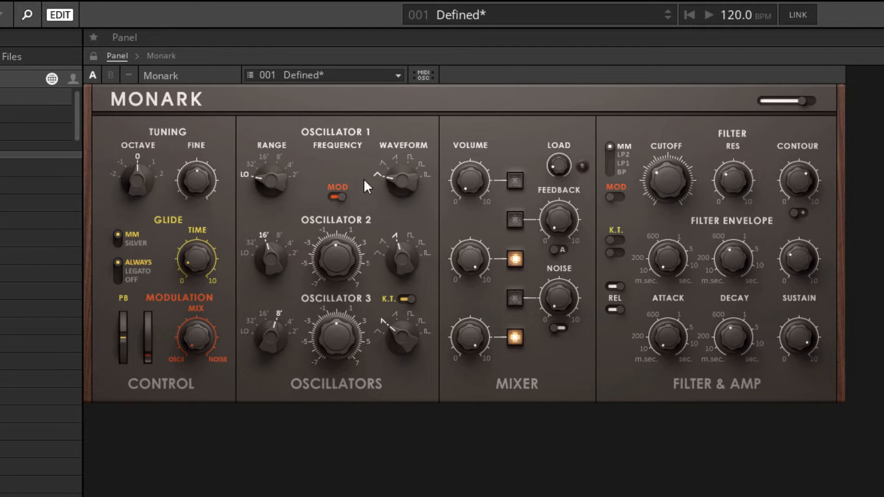
mouse_move(394, 169)
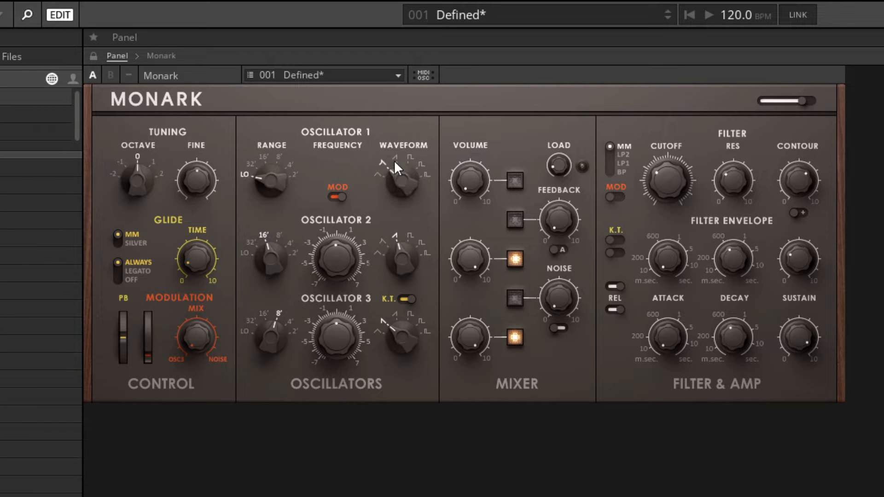
mouse_move(403, 178)
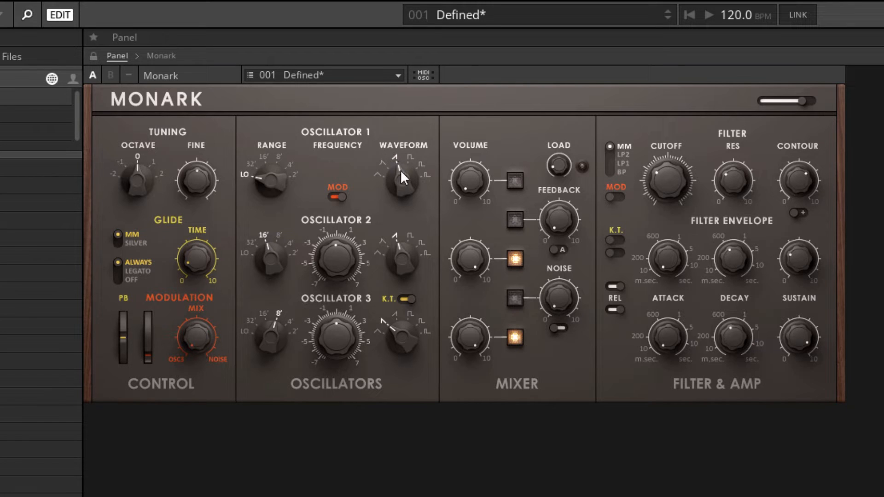
mouse_move(415, 289)
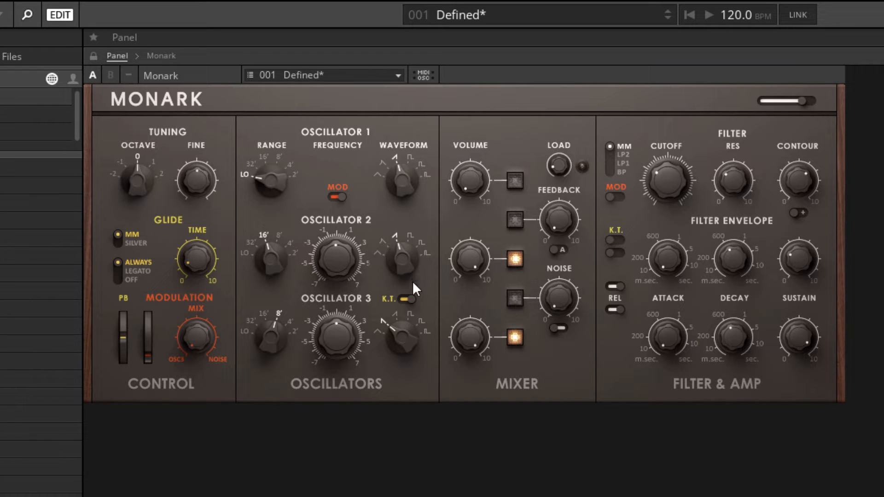
mouse_move(398, 299)
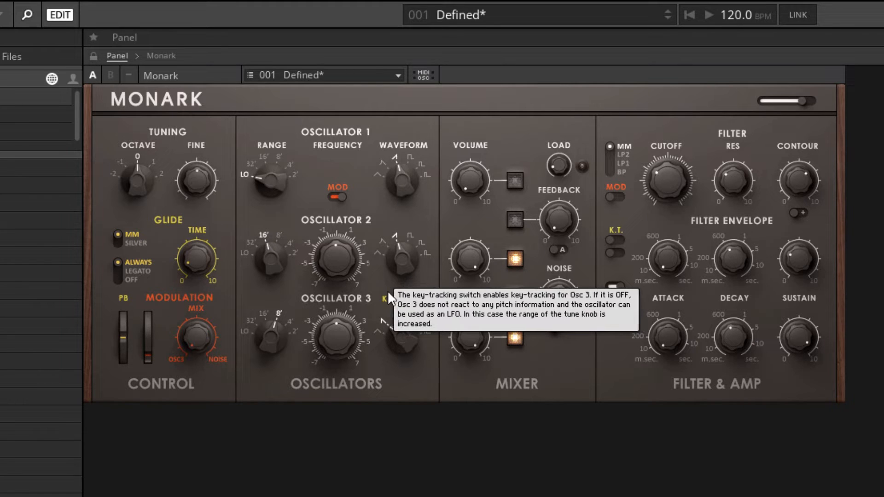
mouse_move(372, 186)
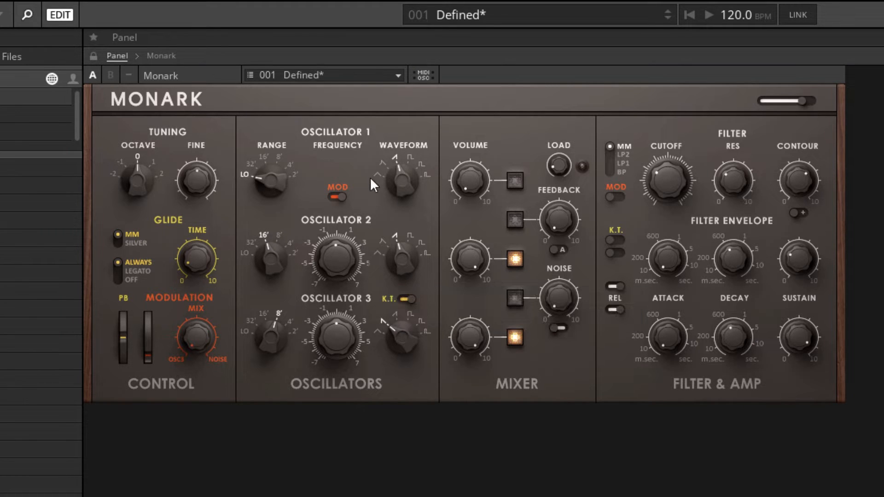
mouse_move(392, 169)
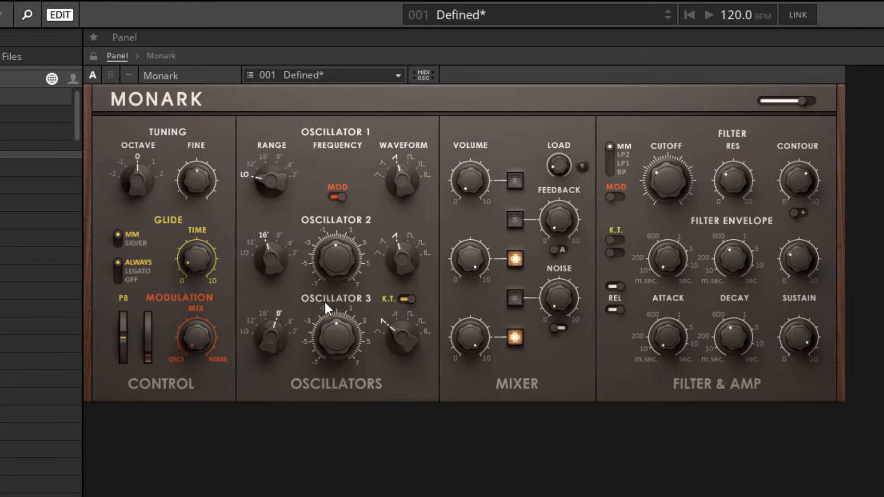
mouse_move(389, 307)
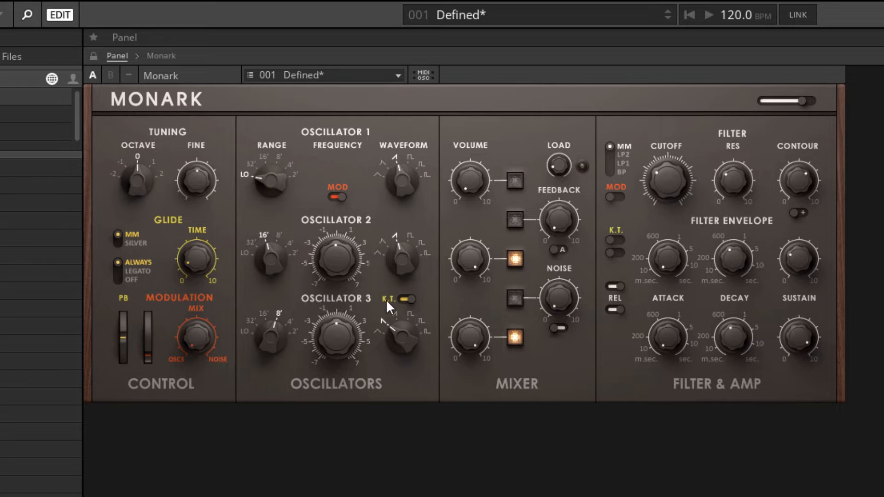
mouse_move(321, 150)
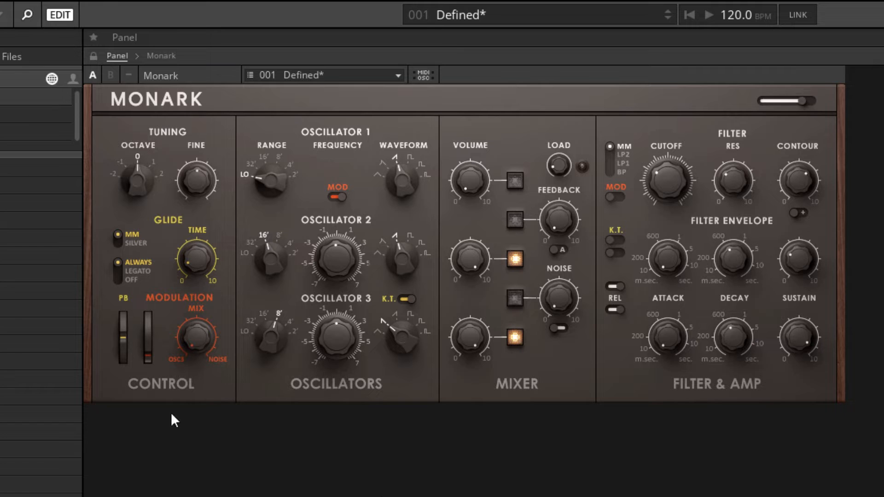
mouse_move(434, 153)
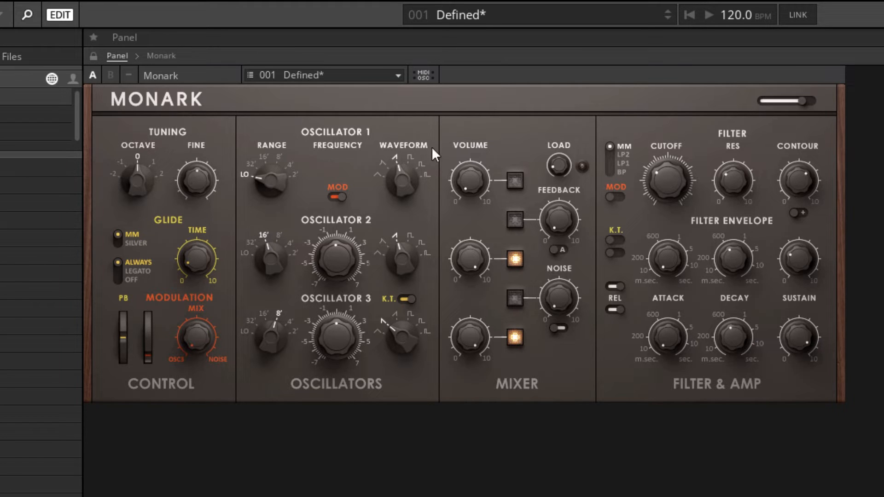
mouse_move(270, 180)
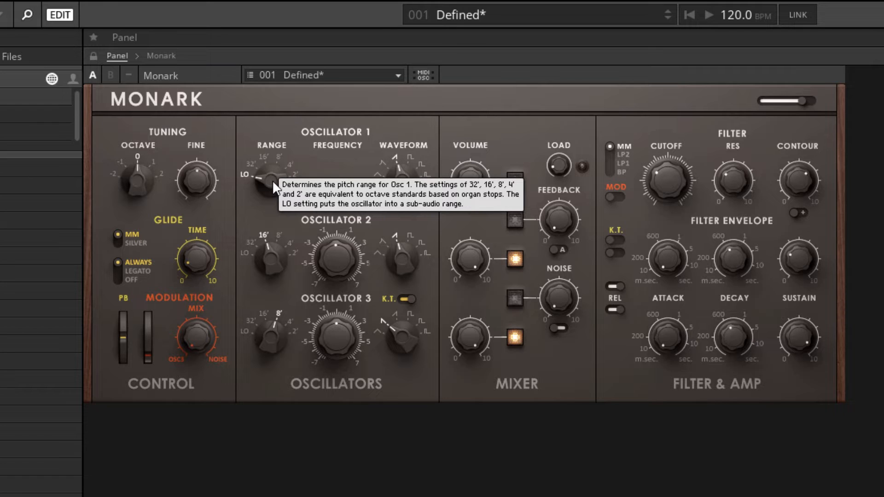
mouse_move(615, 129)
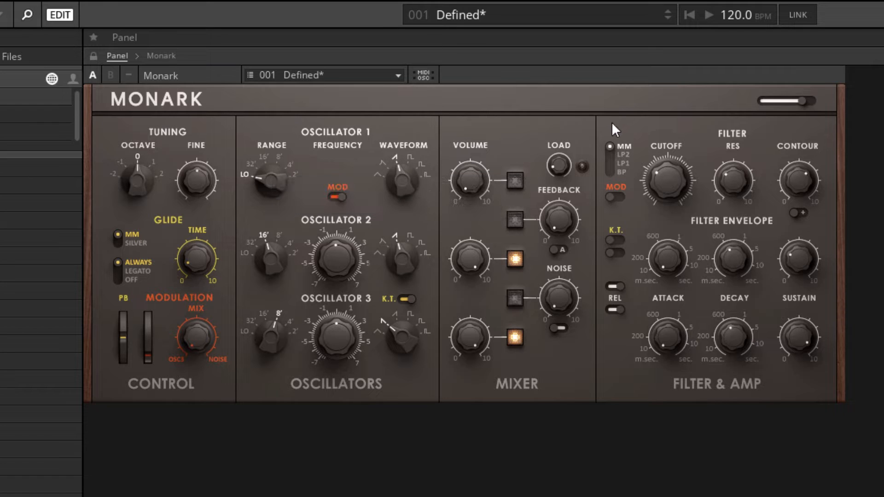
mouse_move(671, 211)
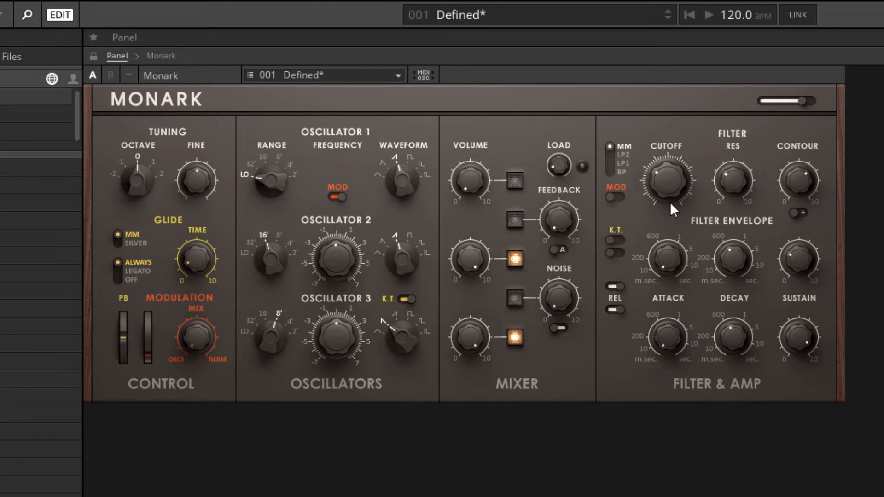
mouse_move(664, 160)
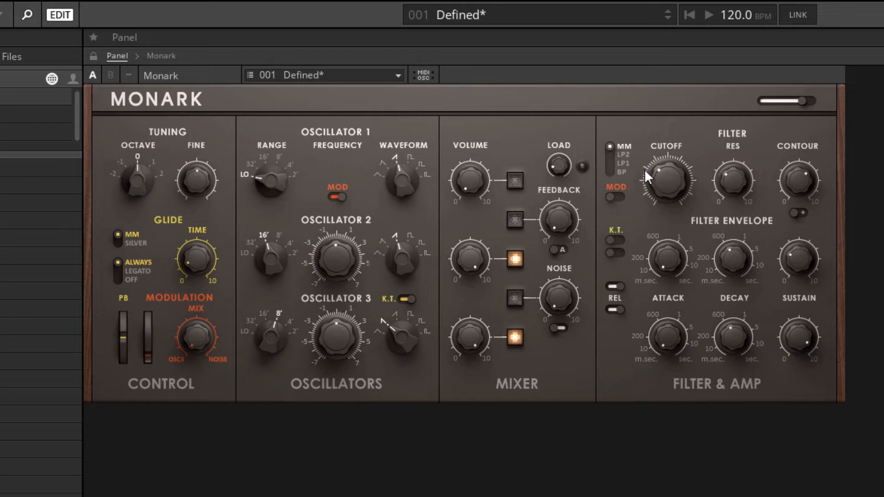
mouse_move(586, 203)
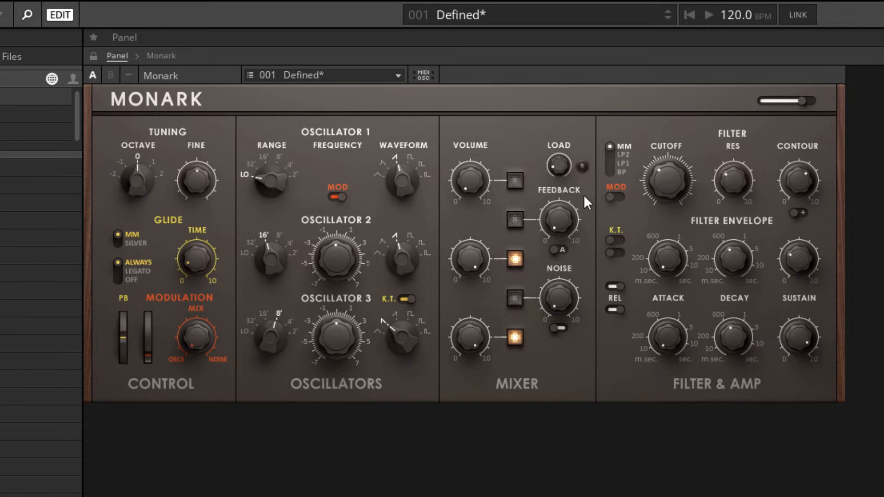
mouse_move(699, 230)
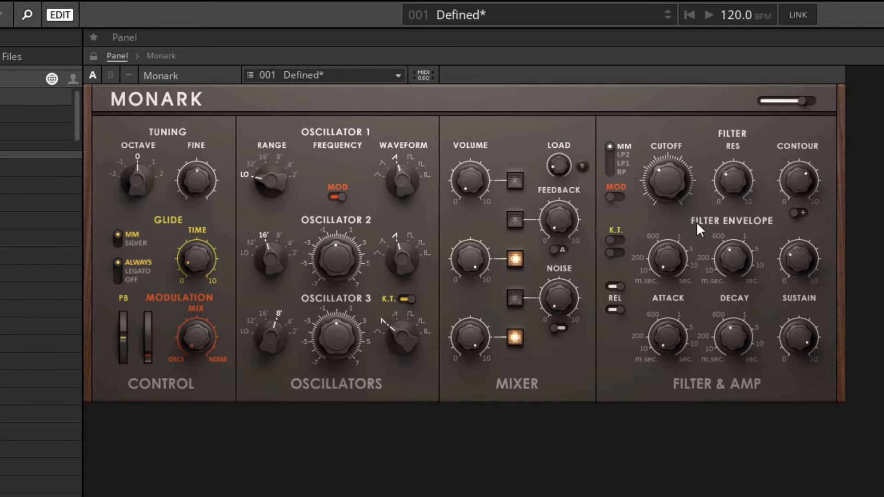
mouse_move(665, 171)
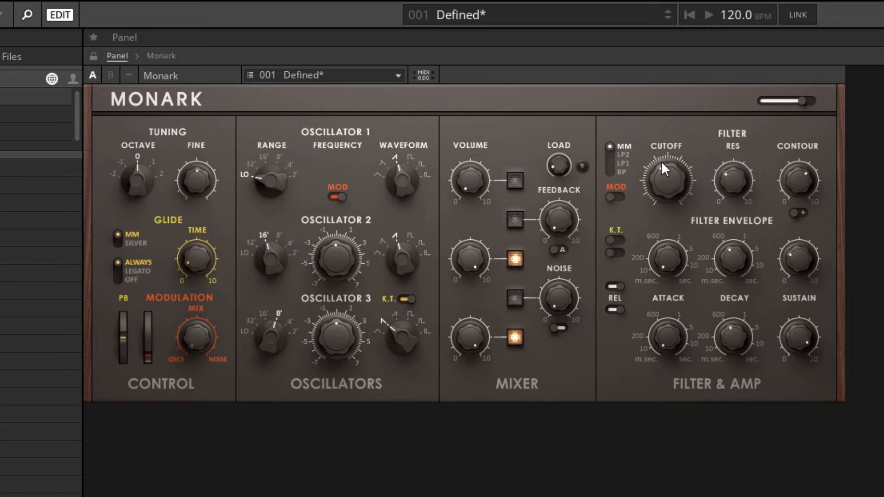
mouse_move(665, 189)
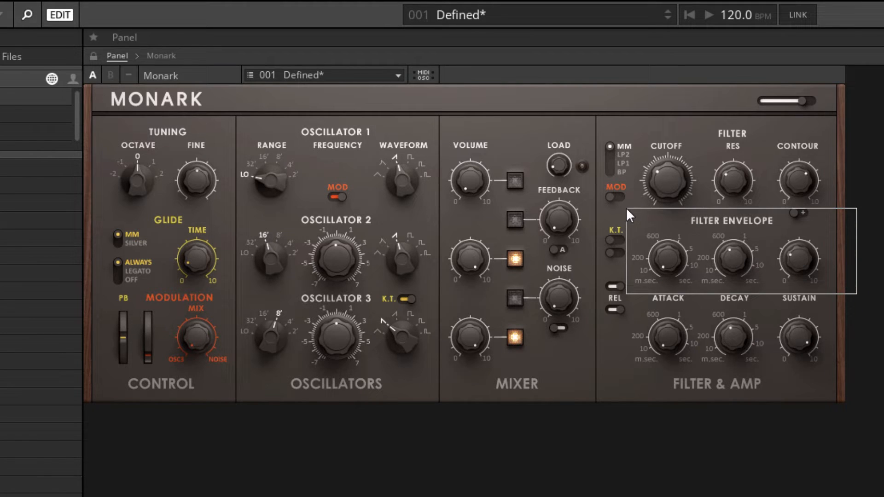
mouse_move(665, 148)
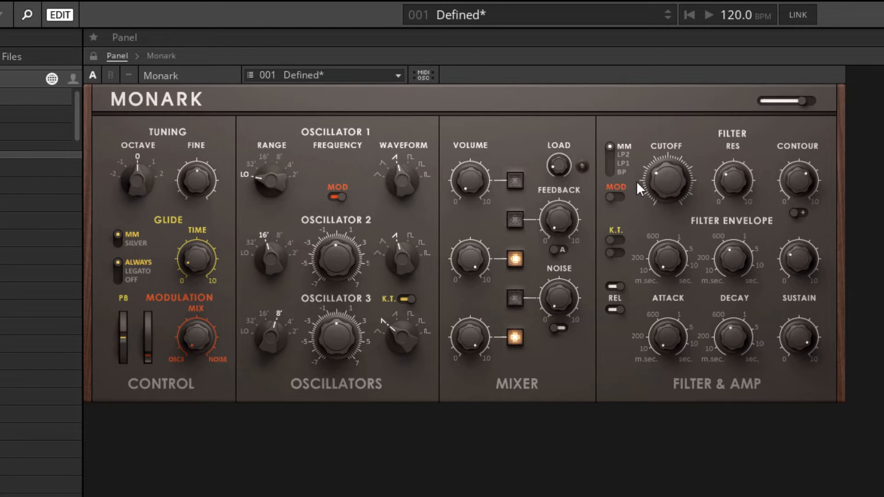
mouse_move(712, 190)
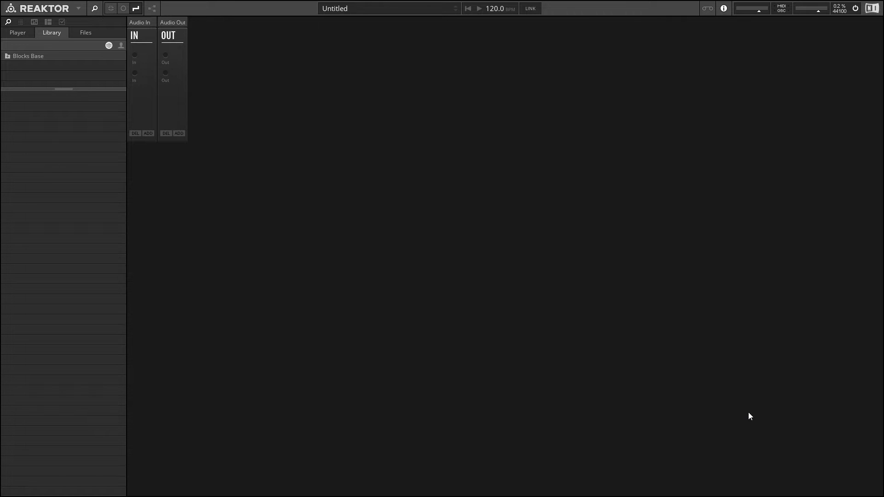
mouse_move(211, 173)
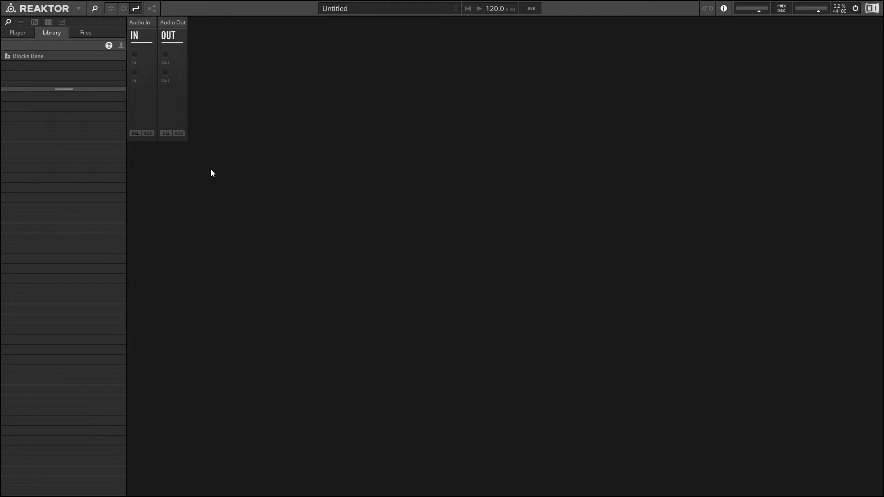
Step: Expand Blocks Base and list the blocks in its Bento Box folder
left_click(8, 55)
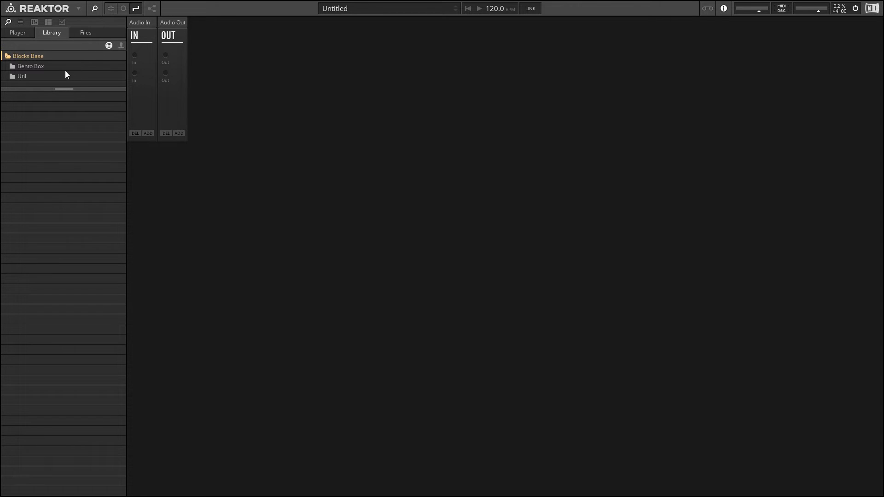
left_click(31, 66)
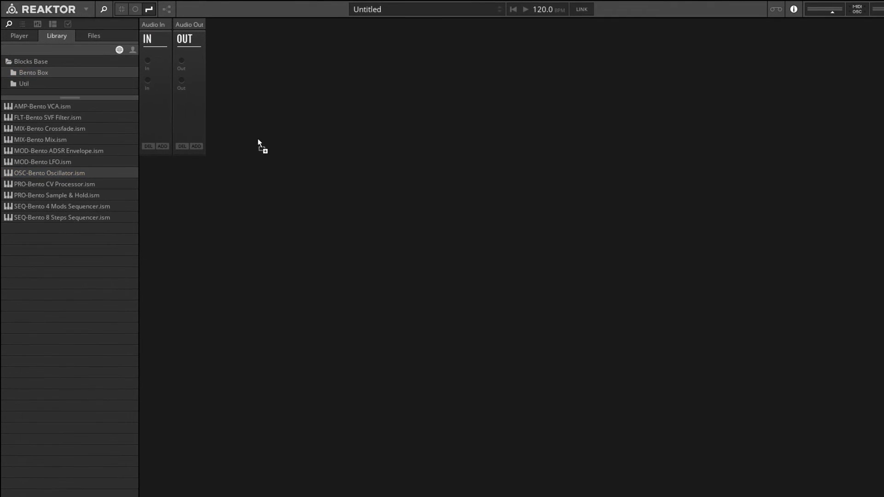
Step: Place OSC-Bento Oscillator blocks side by side in the rack
double_click(50, 173)
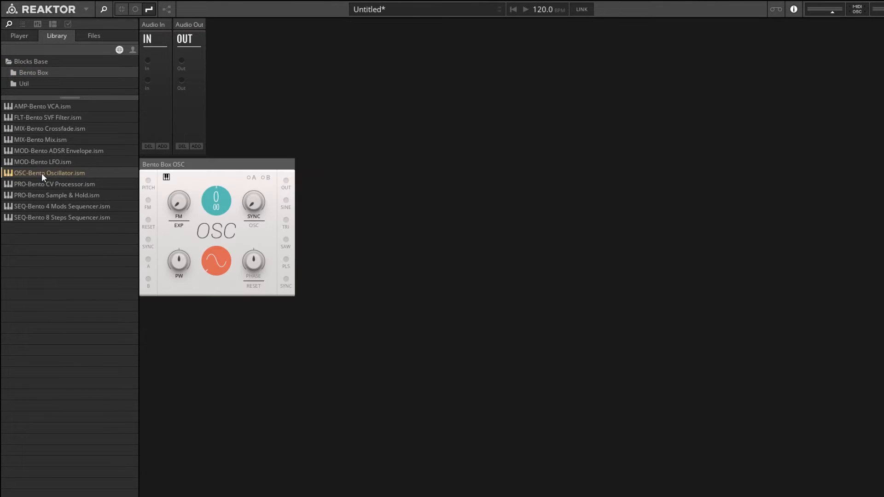
double_click(50, 173)
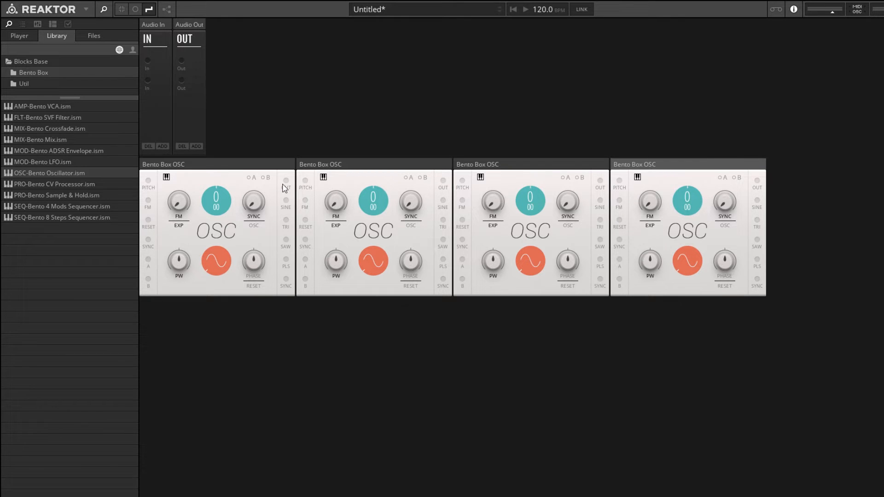
mouse_move(278, 190)
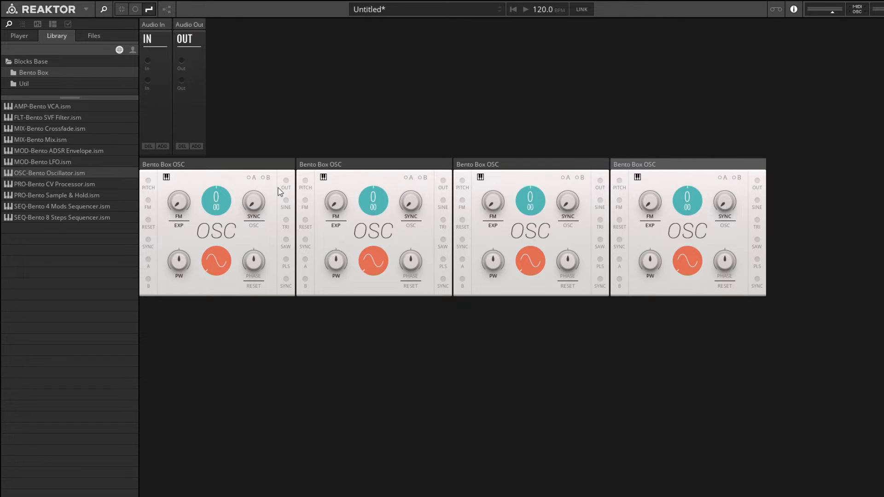
Step: Add the MIX-Bento Mix block below the oscillators
left_click(50, 128)
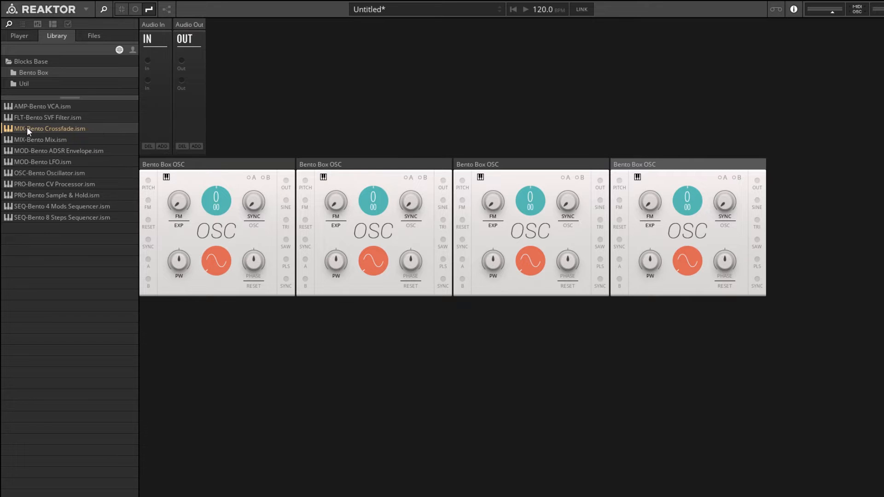
double_click(49, 128)
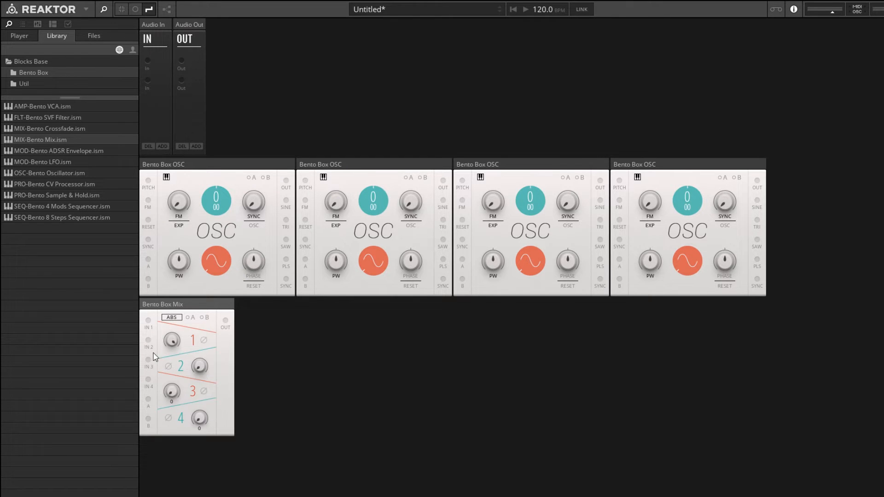
mouse_move(158, 388)
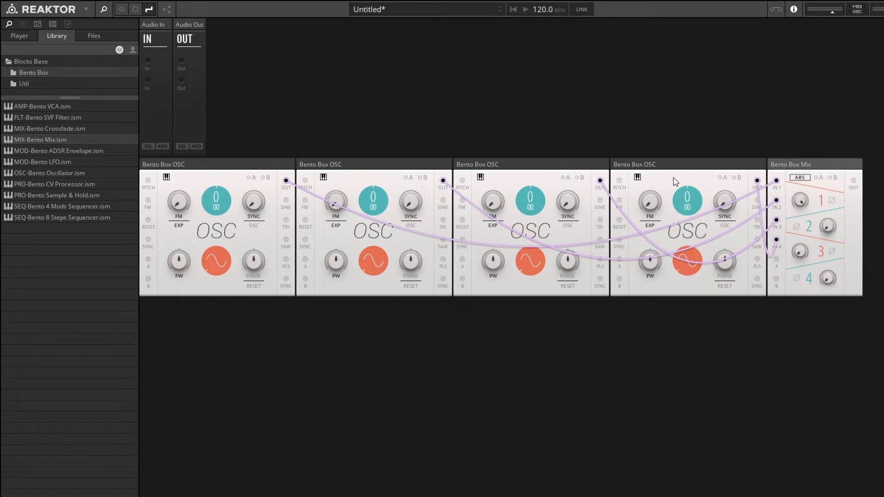
mouse_move(344, 387)
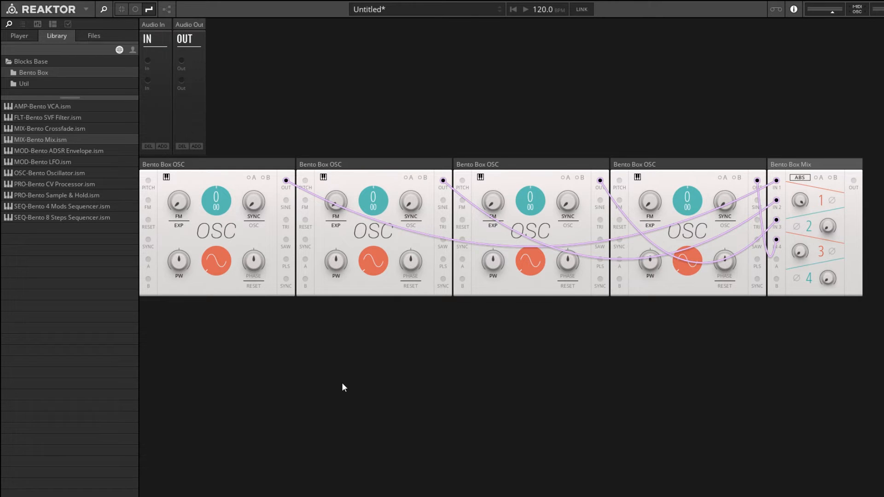
mouse_move(639, 373)
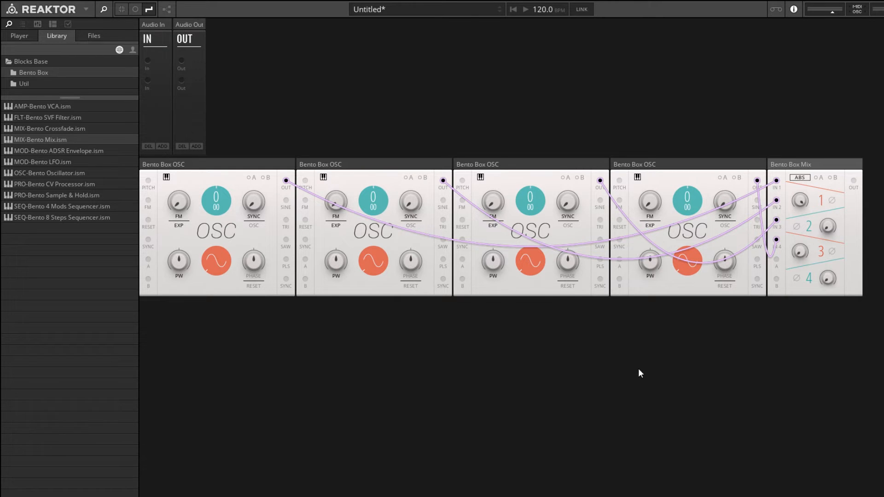
mouse_move(653, 198)
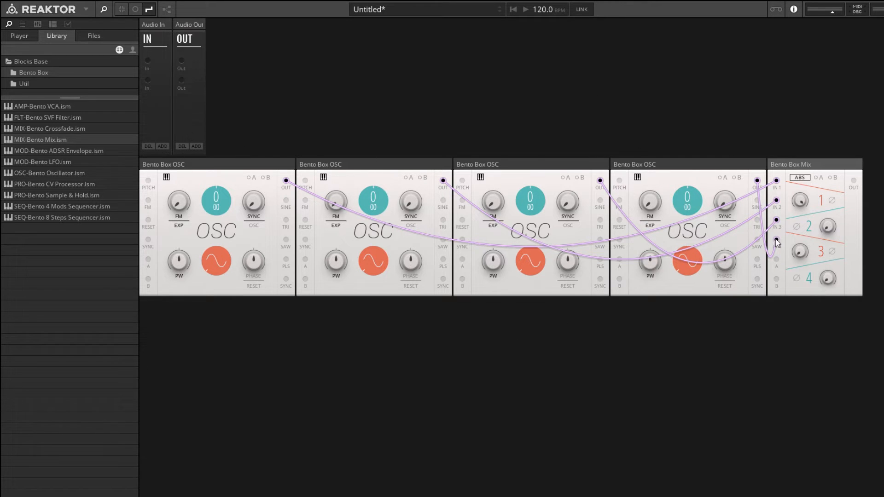
mouse_move(705, 79)
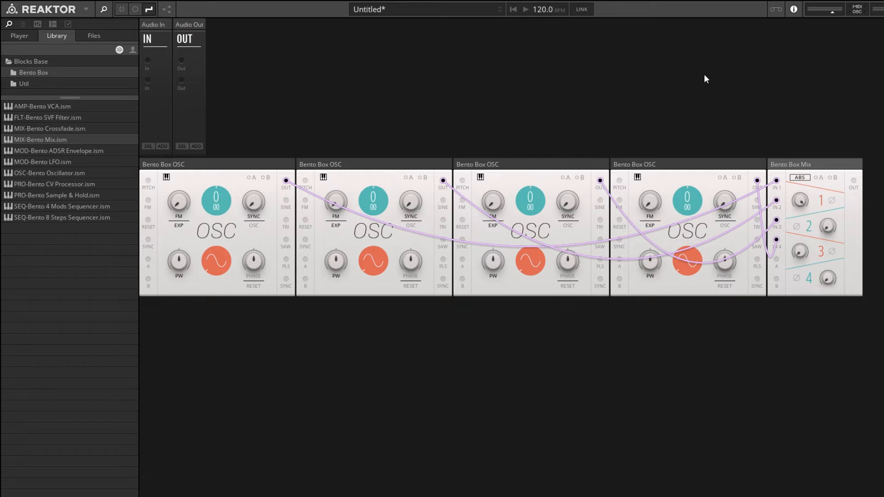
mouse_move(853, 157)
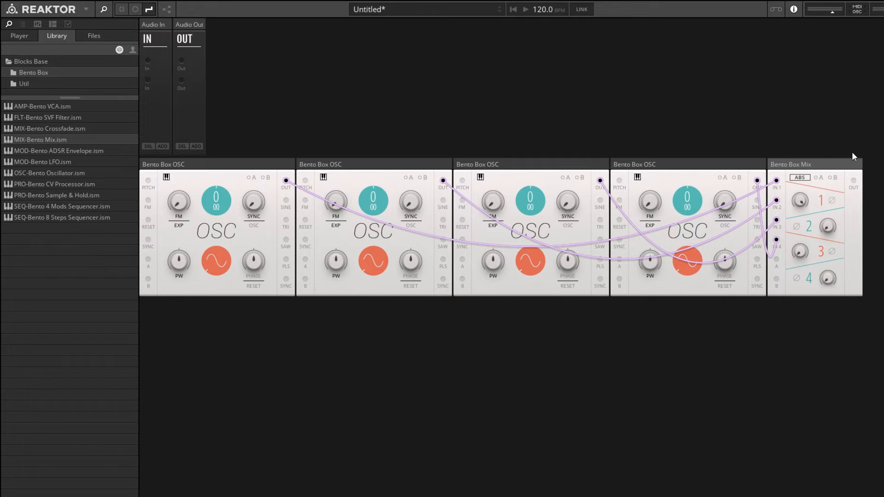
mouse_move(871, 160)
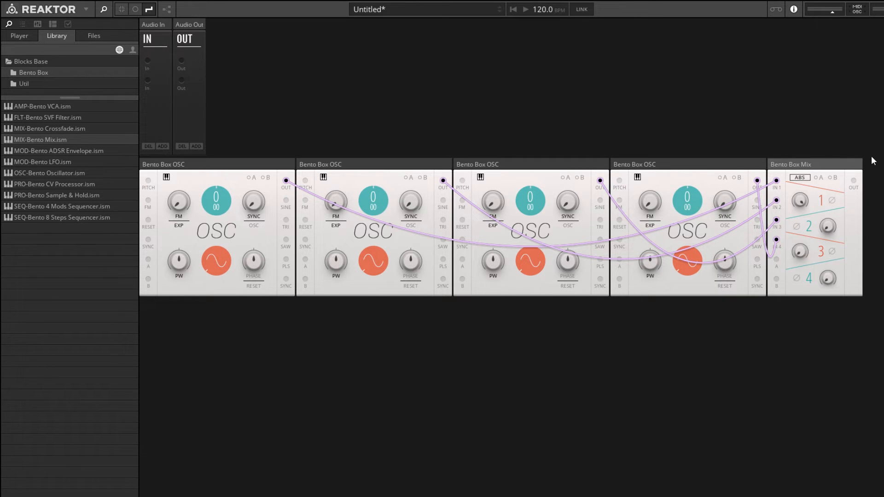
mouse_move(35, 80)
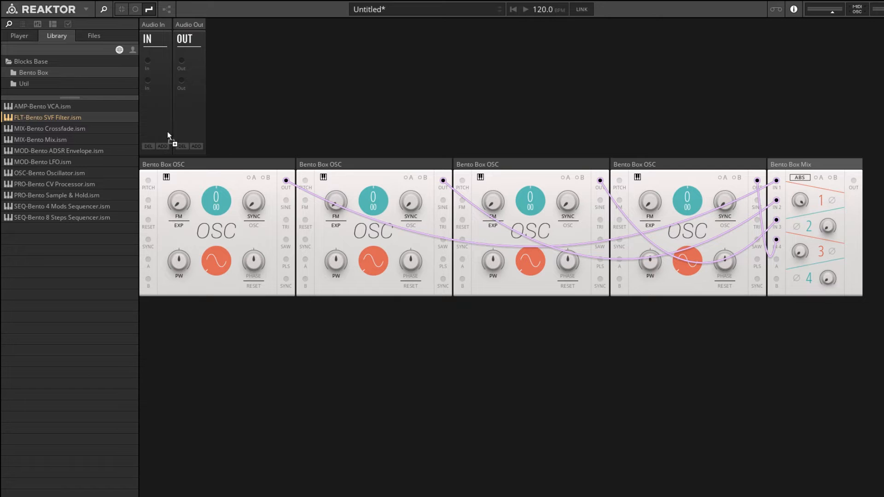
Step: Add the FLT-Bento SVF Filter block to the patch
double_click(48, 117)
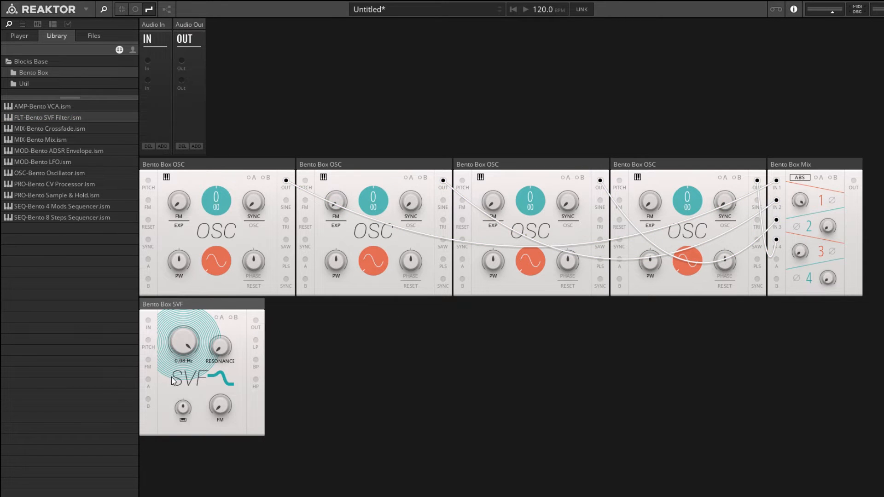
mouse_move(856, 214)
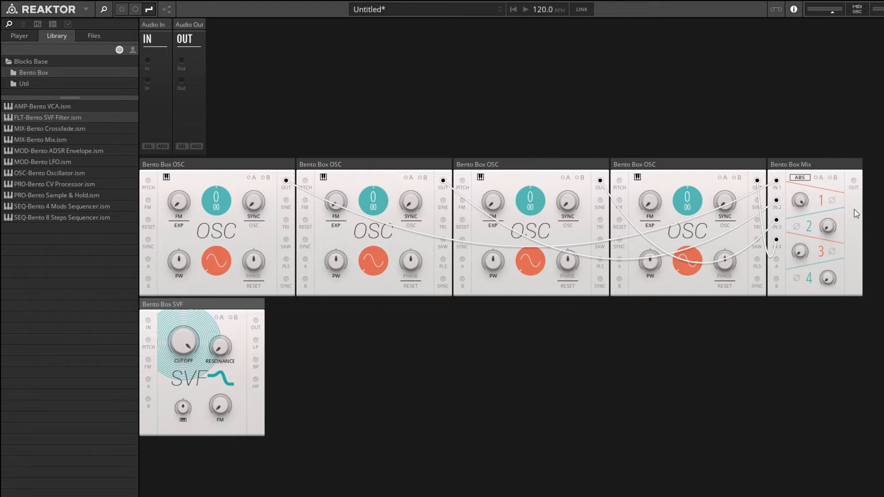
mouse_move(853, 191)
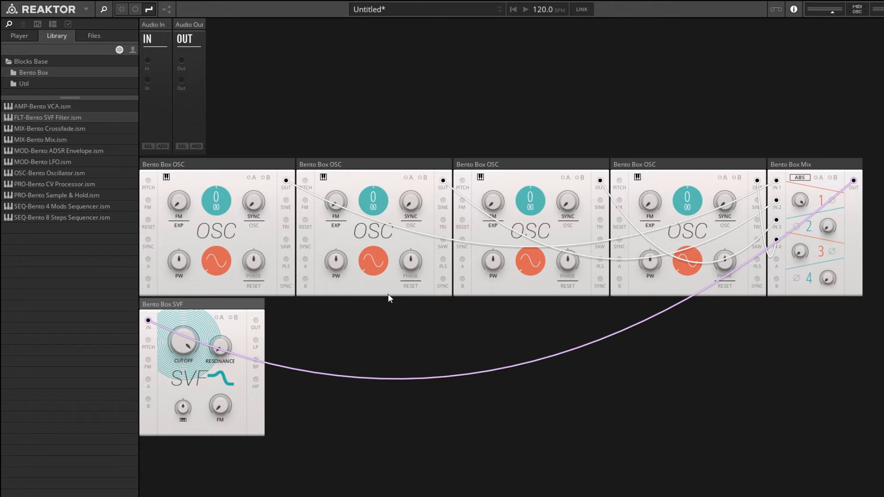
mouse_move(383, 300)
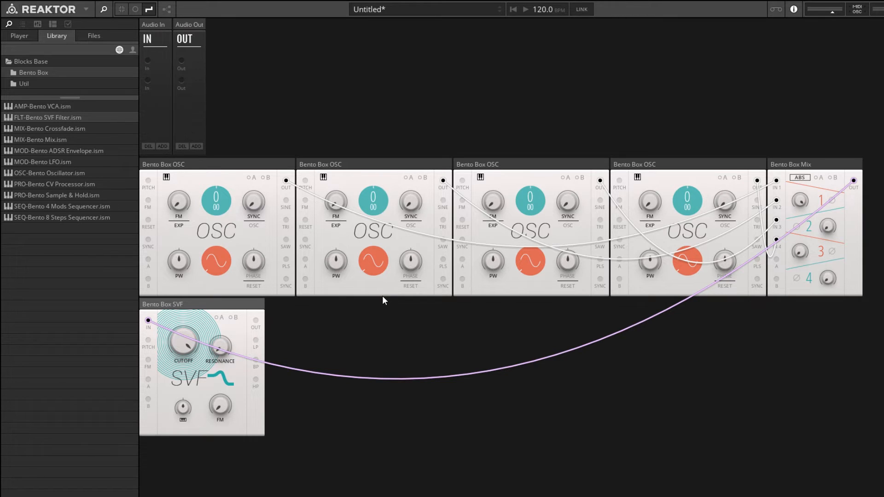
mouse_move(379, 300)
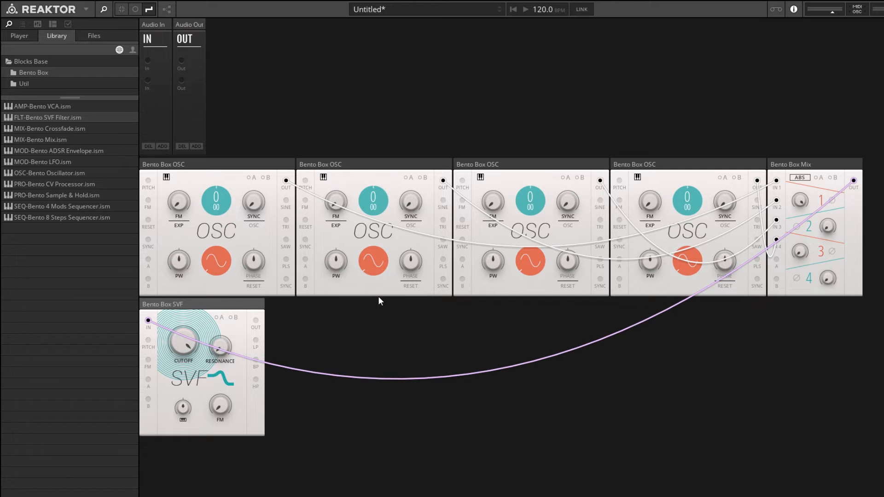
mouse_move(599, 183)
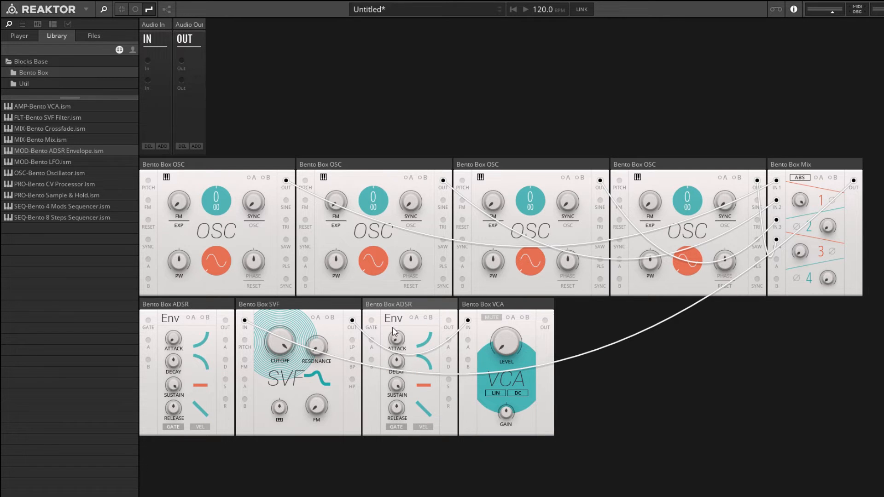
mouse_move(450, 324)
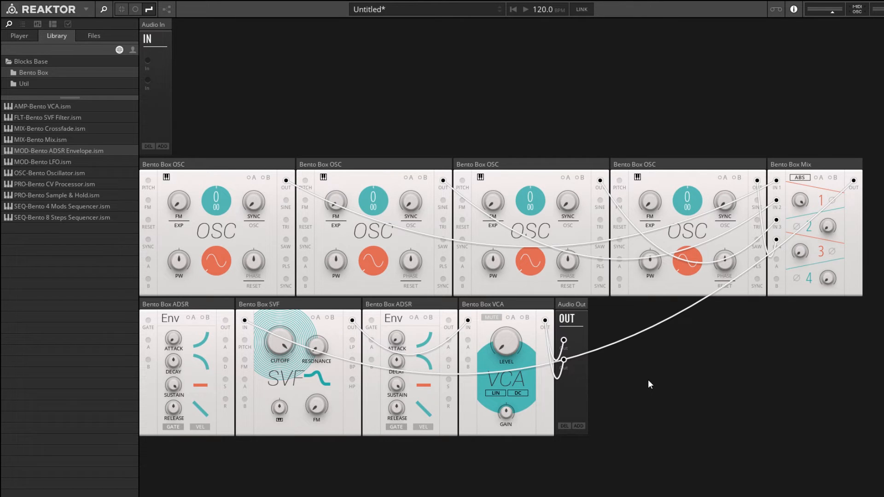
mouse_move(491, 374)
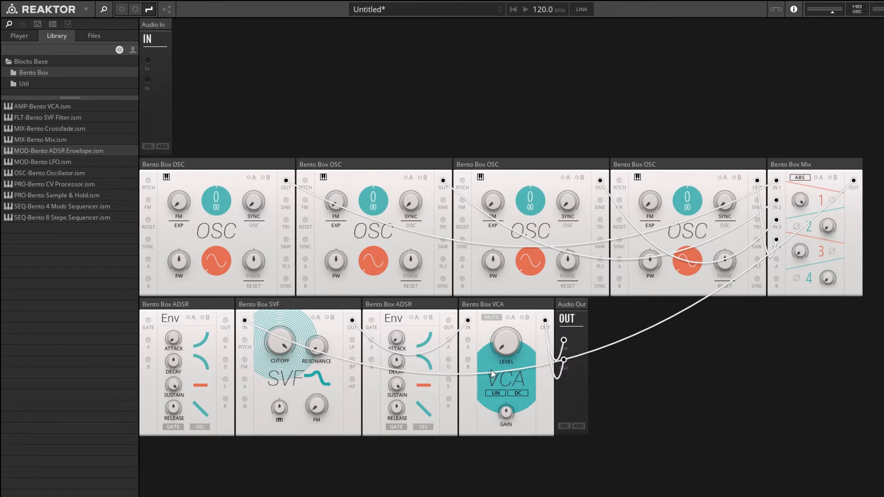
mouse_move(348, 188)
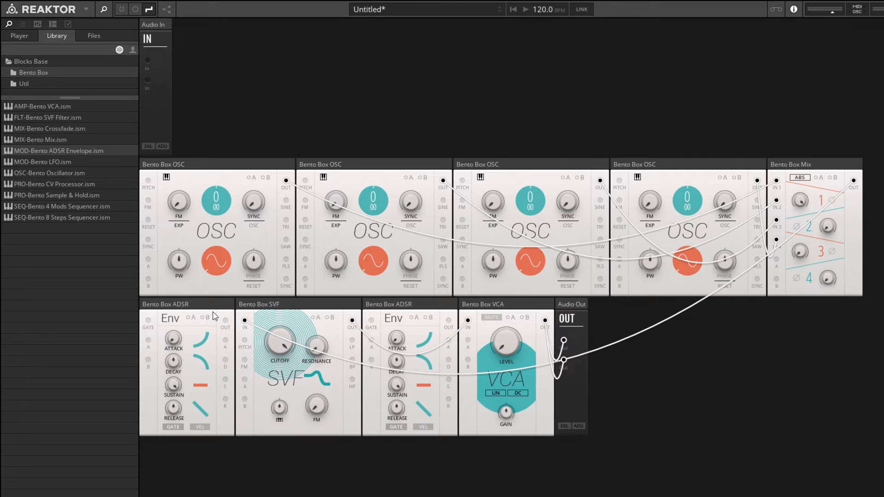
mouse_move(420, 318)
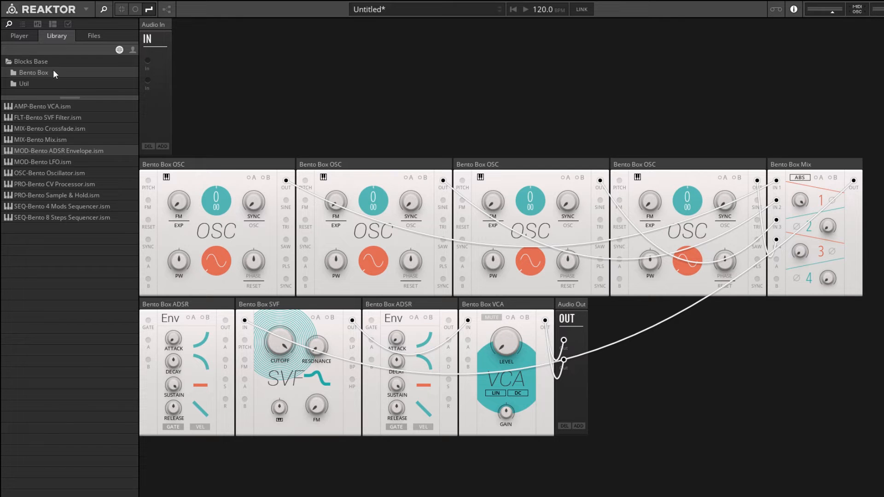
Step: Open the Util folder to list utility blocks like Note In, Scope and Clock
left_click(24, 83)
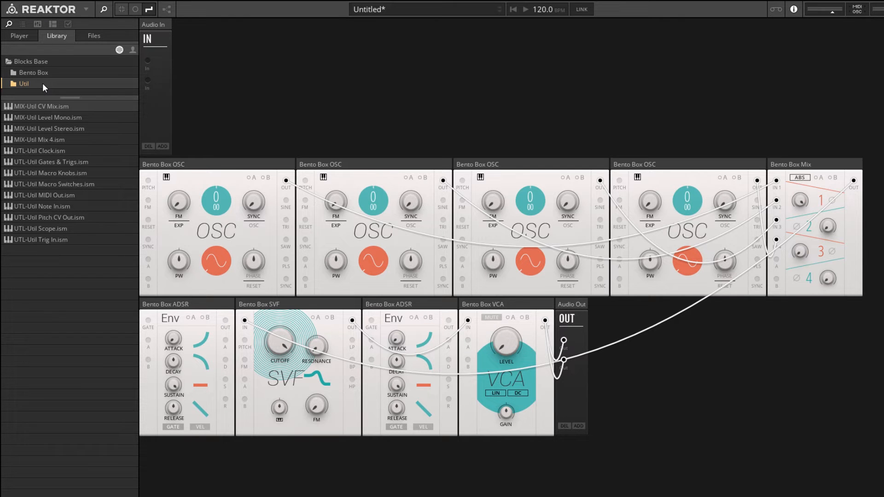
mouse_move(56, 210)
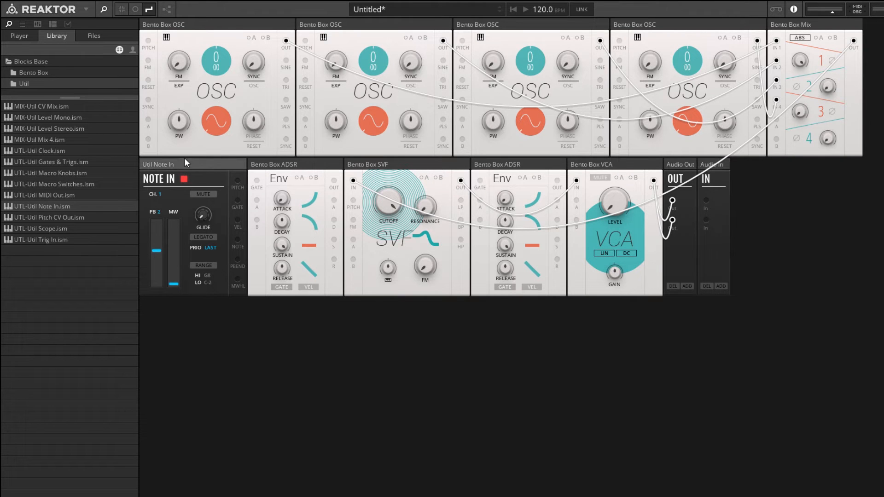
mouse_move(238, 183)
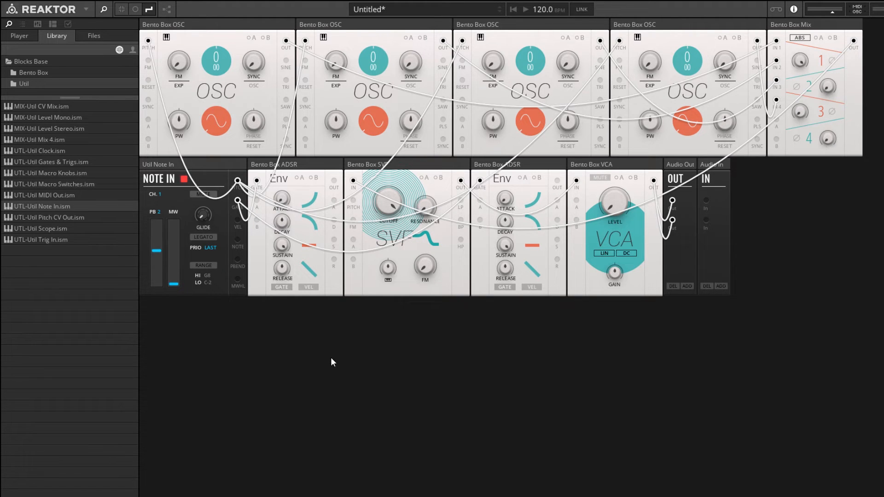
mouse_move(369, 317)
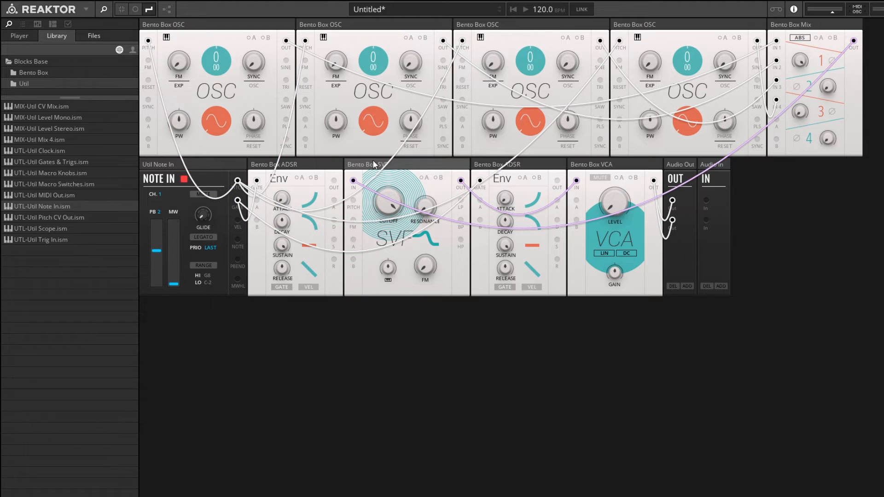
mouse_move(238, 185)
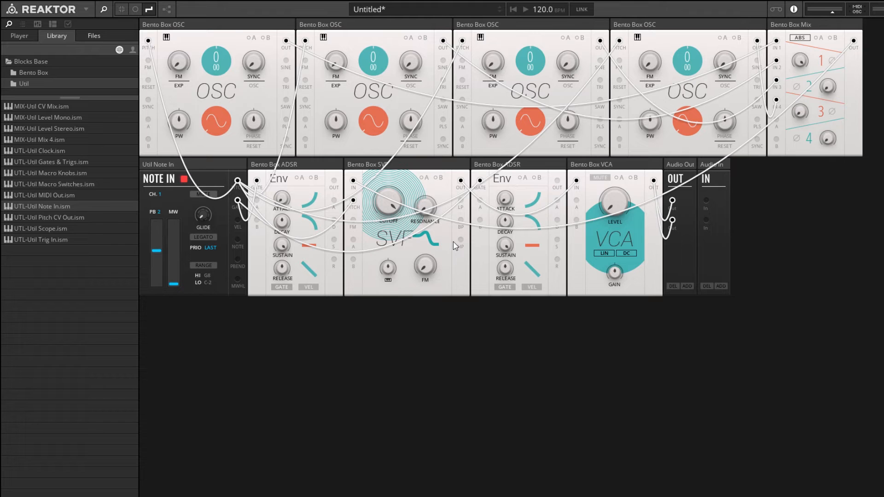
mouse_move(409, 195)
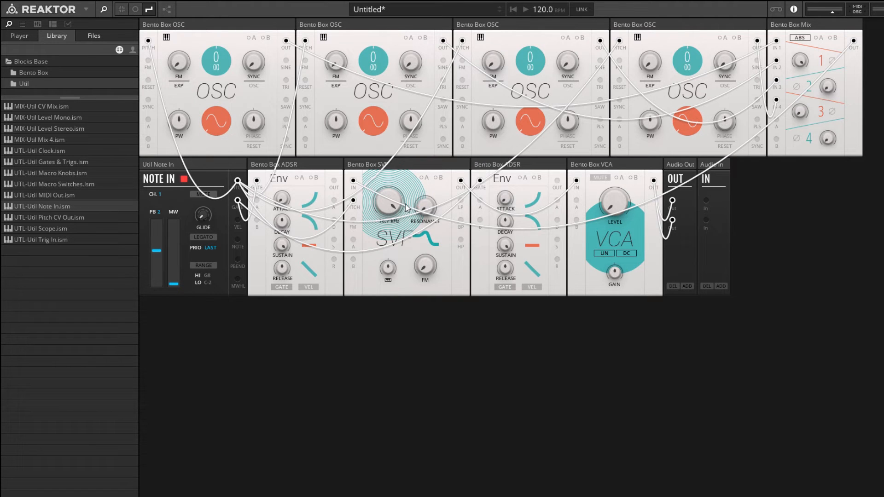
mouse_move(225, 169)
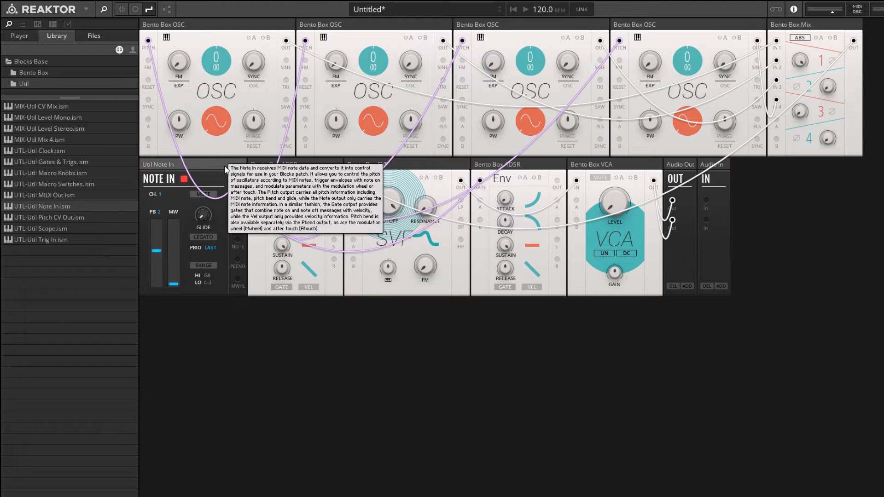
mouse_move(252, 145)
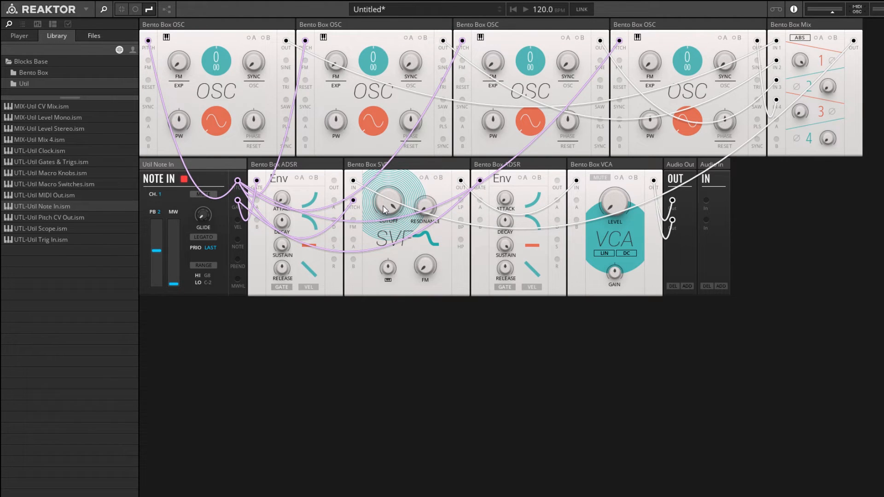
mouse_move(387, 200)
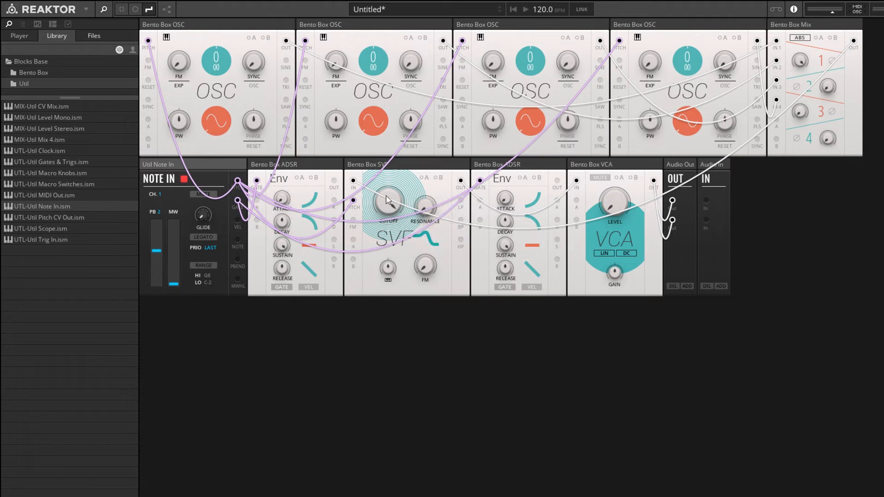
mouse_move(365, 204)
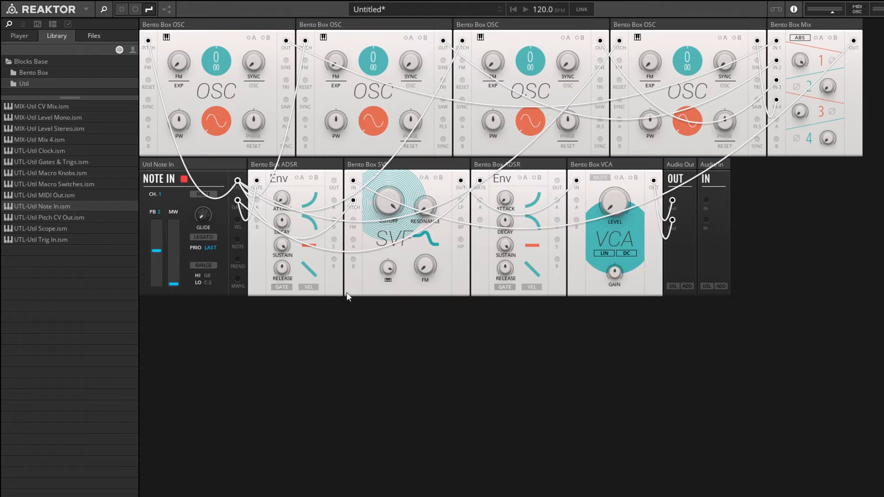
mouse_move(344, 313)
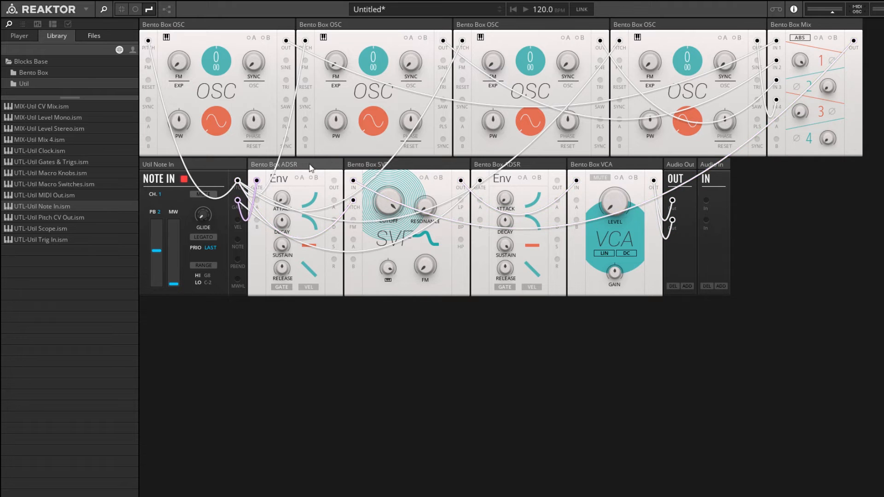
mouse_move(335, 186)
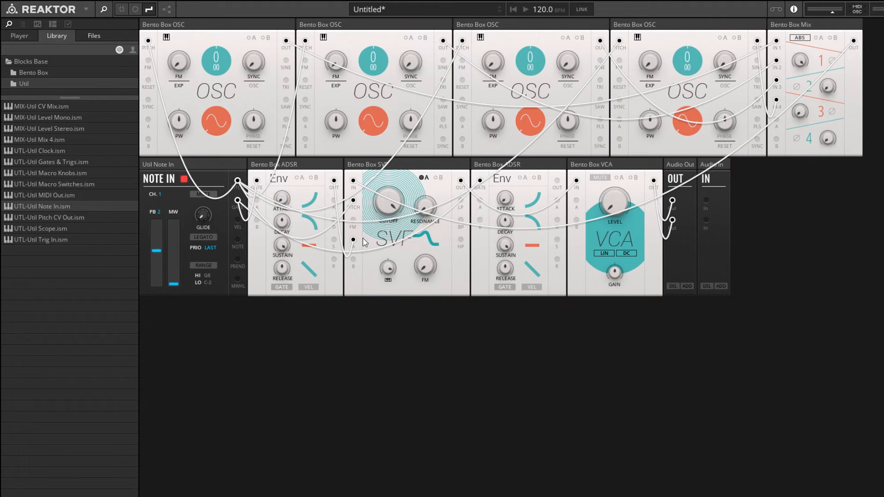
mouse_move(334, 201)
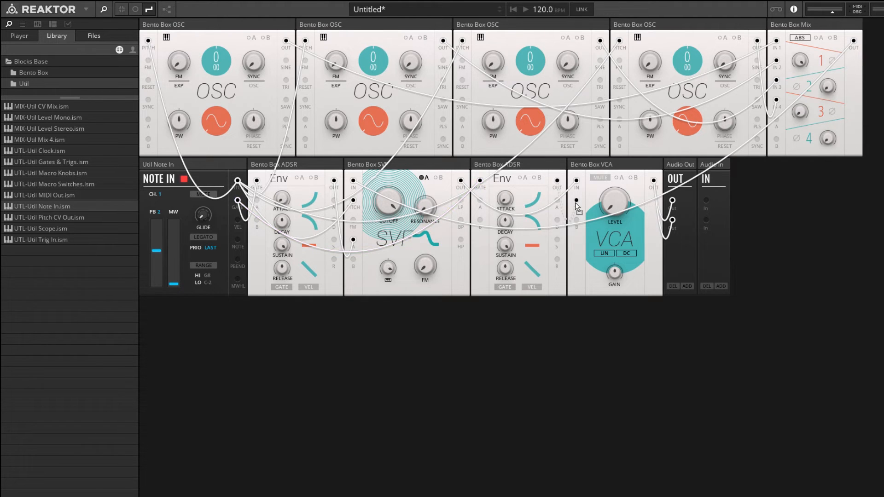
Step: Select the amplifier's A modulation amount to adjust
left_click(617, 178)
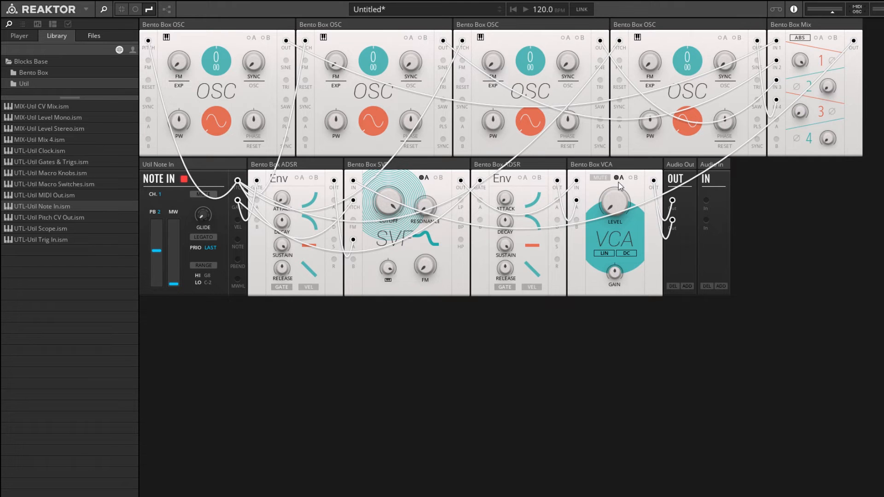
mouse_move(619, 177)
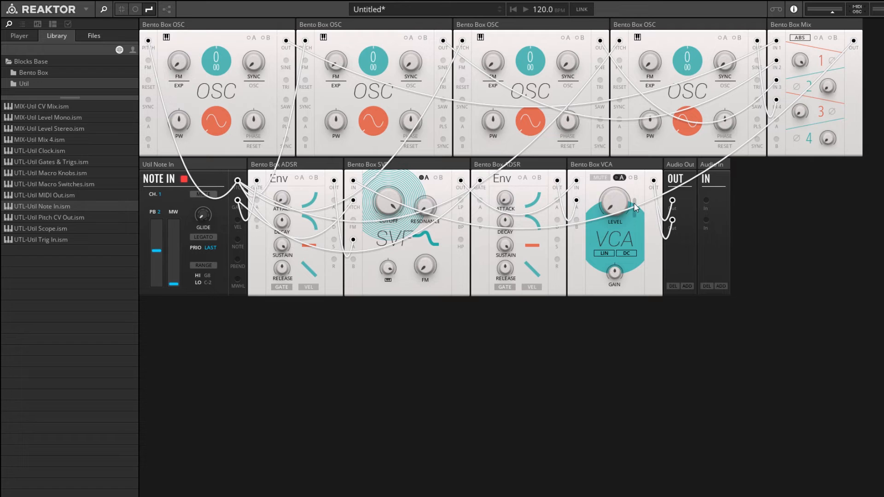
mouse_move(622, 163)
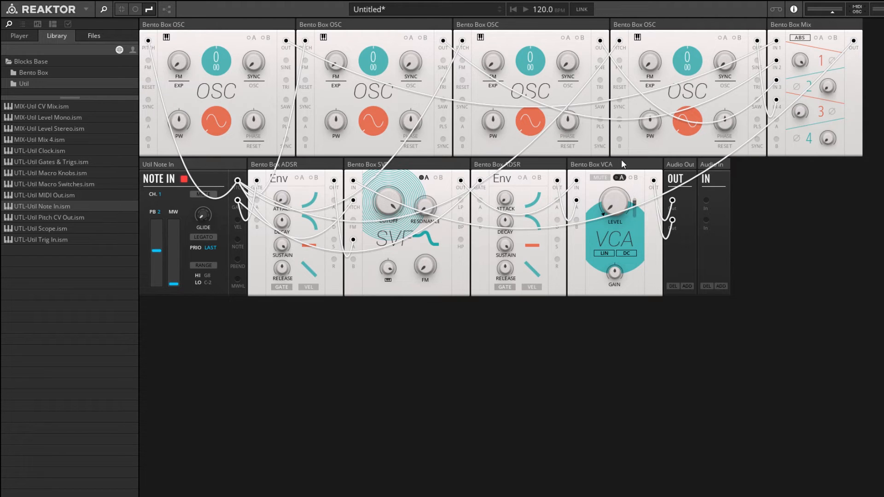
mouse_move(578, 481)
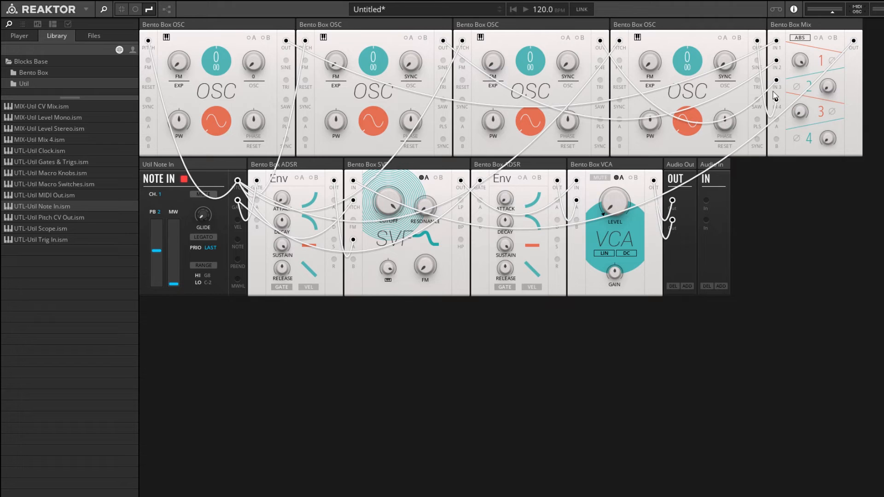
mouse_move(299, 119)
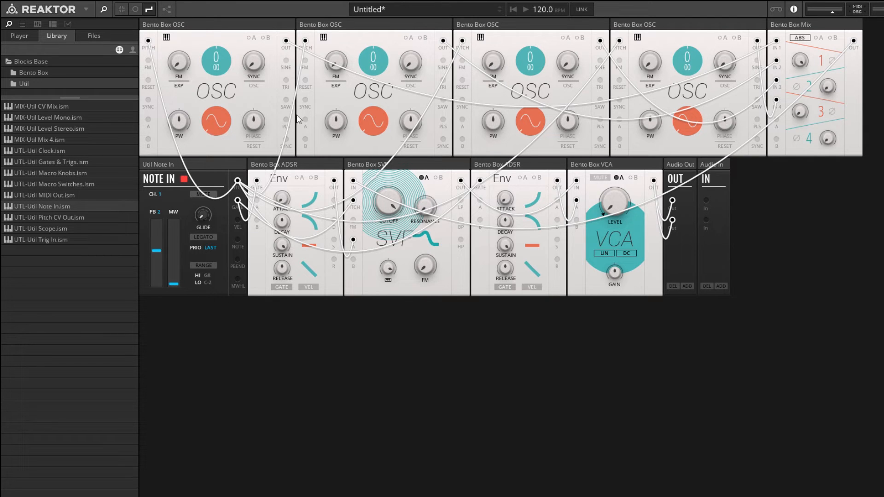
mouse_move(454, 100)
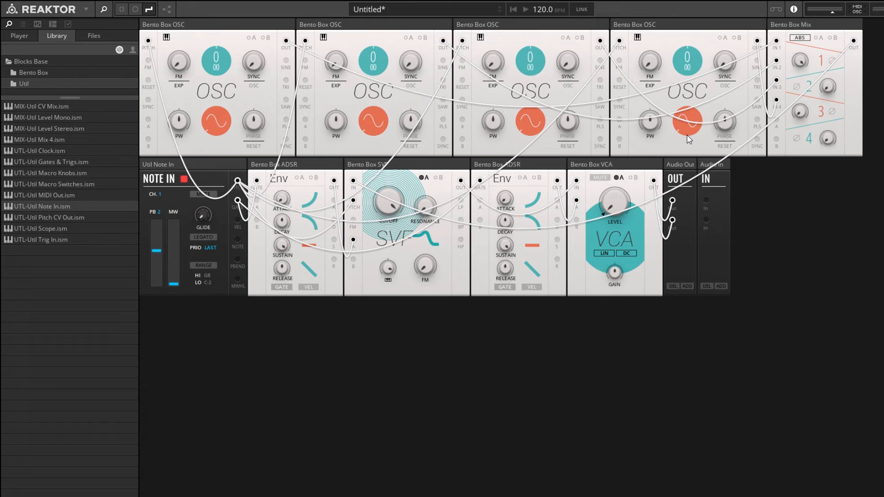
mouse_move(800, 52)
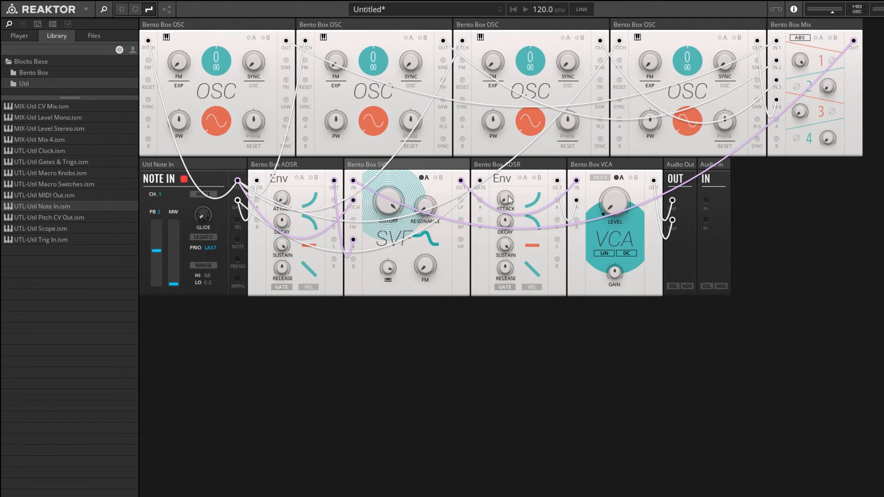
mouse_move(348, 260)
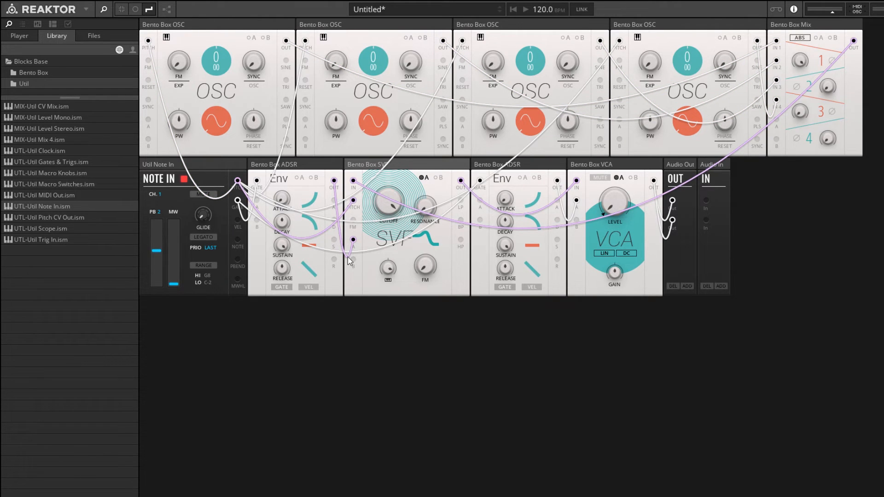
mouse_move(219, 140)
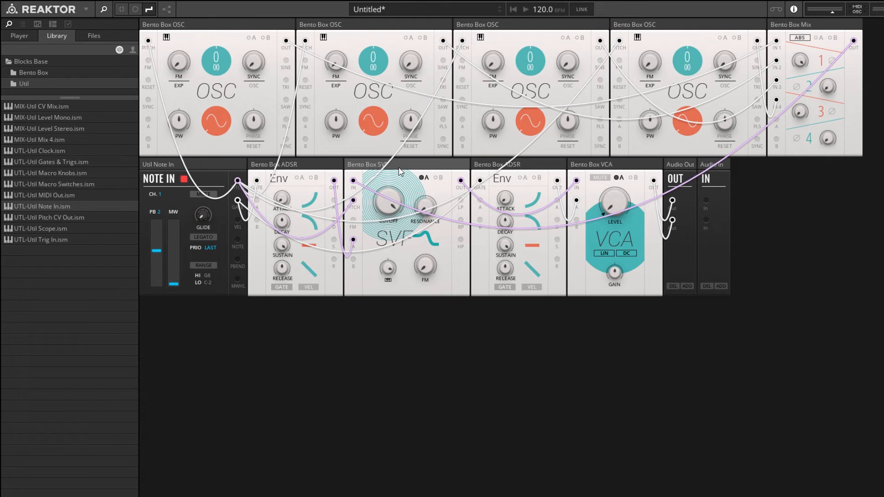
mouse_move(592, 164)
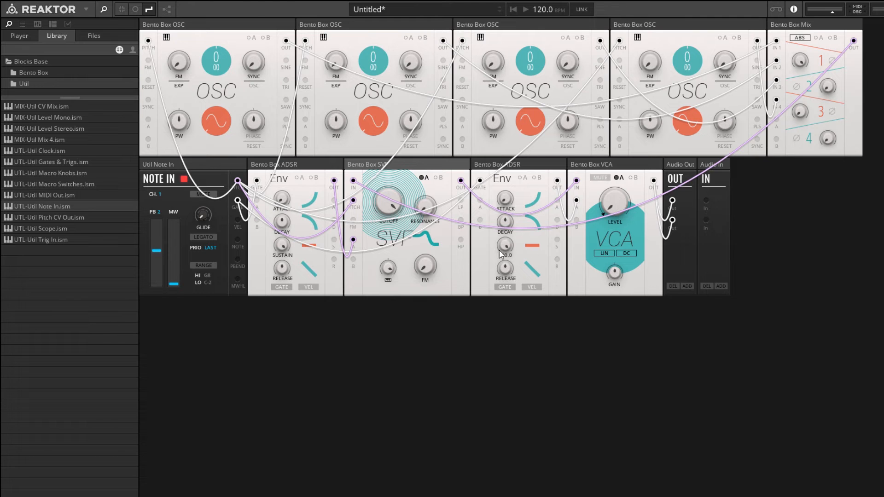
mouse_move(436, 281)
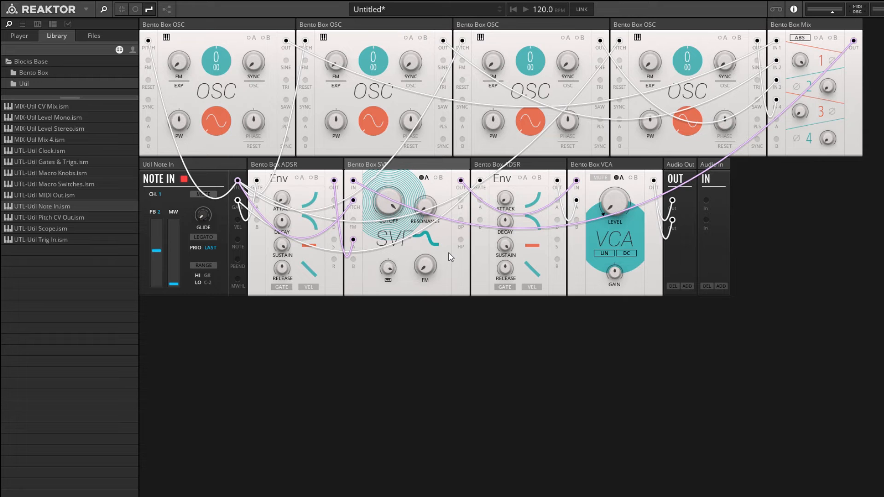
mouse_move(440, 254)
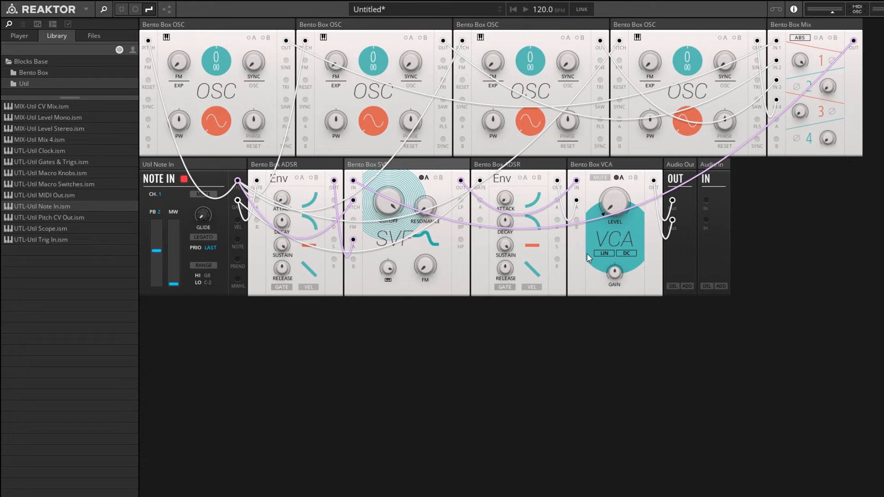
mouse_move(584, 258)
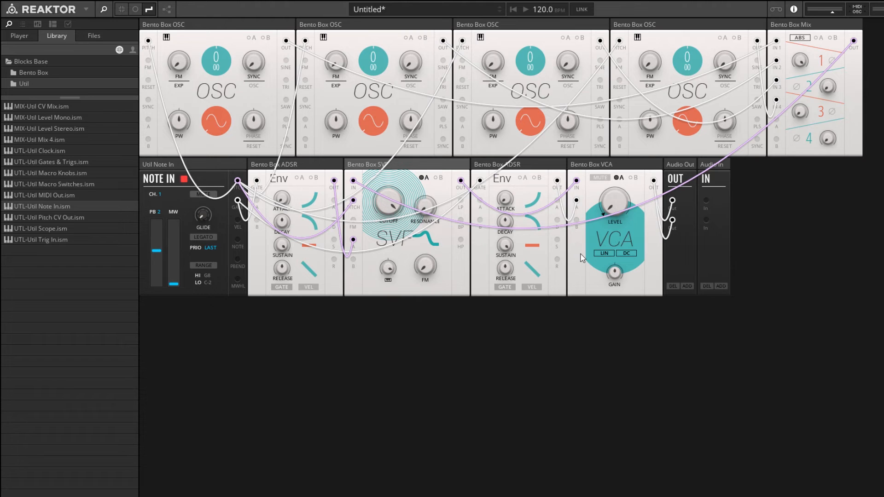
mouse_move(576, 90)
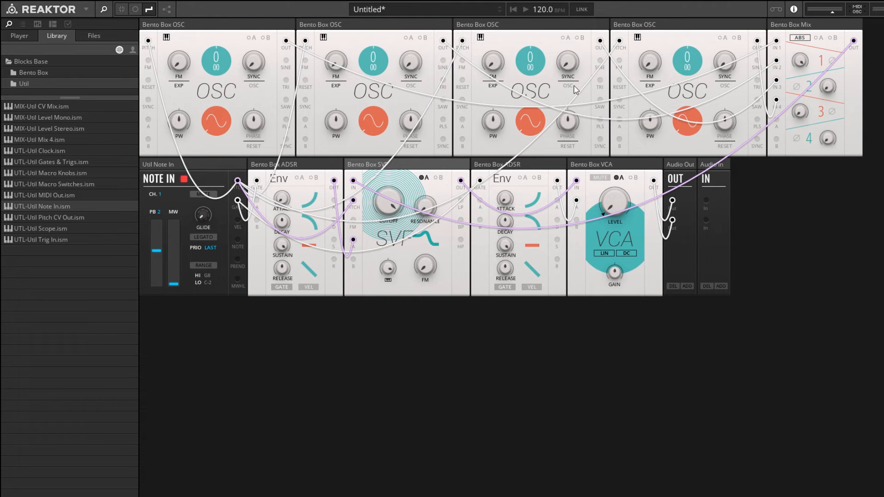
mouse_move(244, 128)
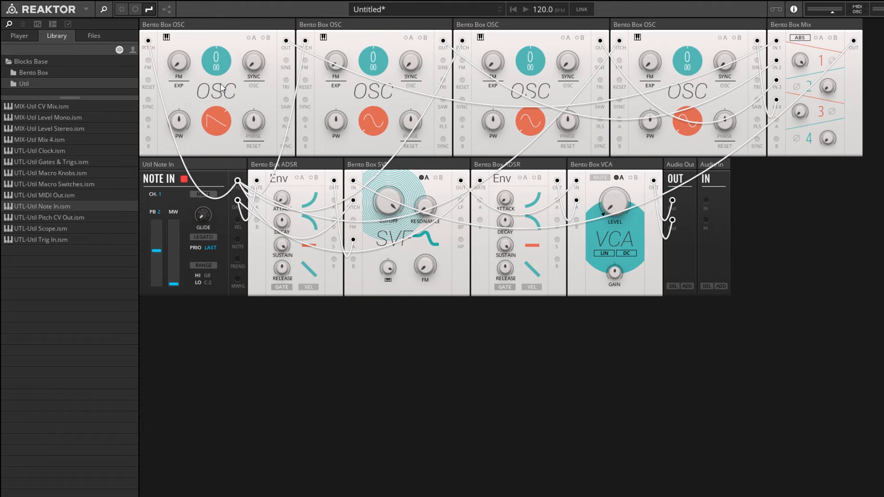
mouse_move(355, 61)
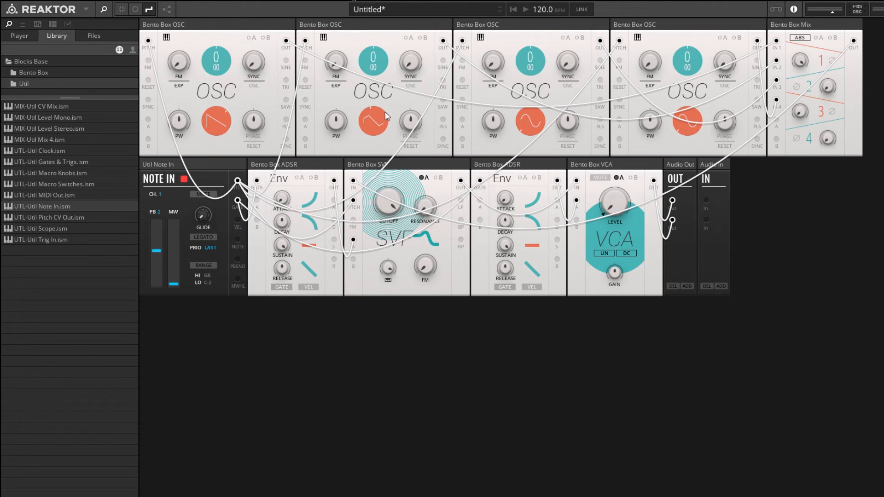
Step: Switch the second Bento Box oscillator to a square wave
left_click(372, 122)
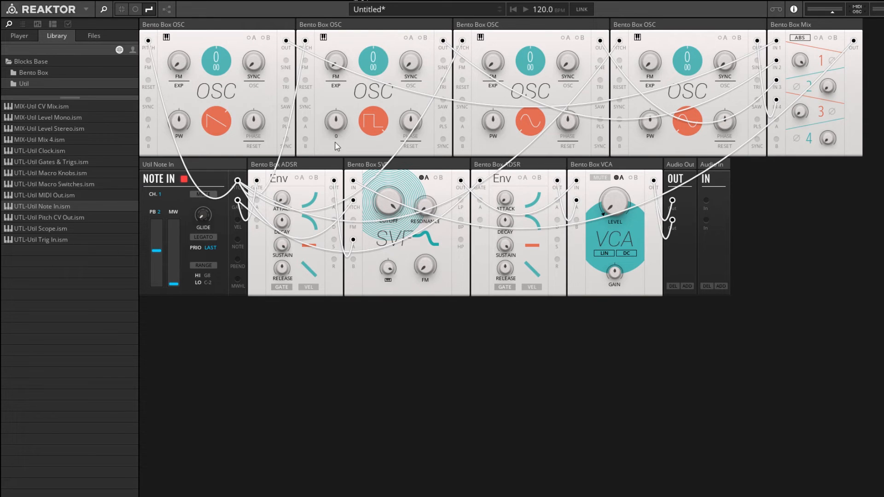
mouse_move(340, 126)
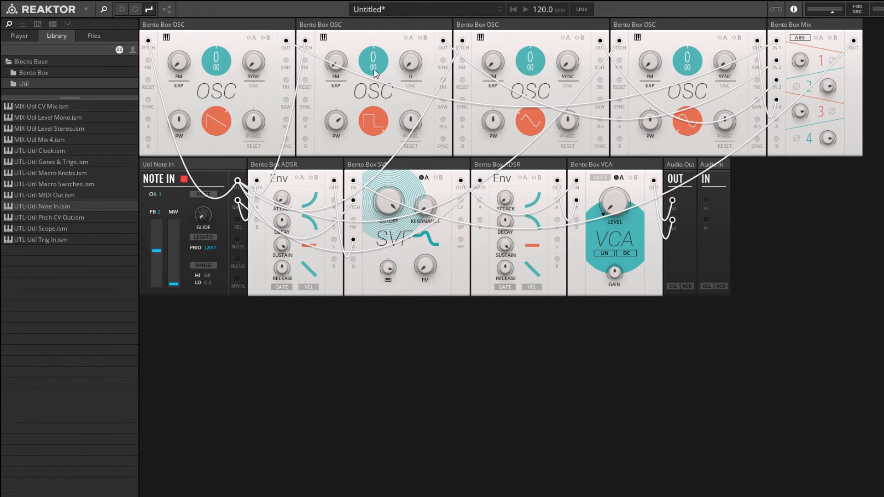
mouse_move(687, 60)
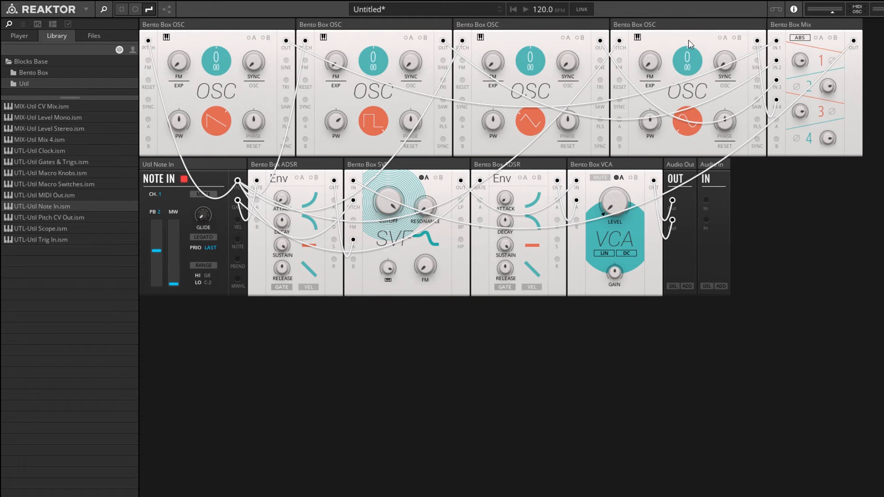
mouse_move(684, 61)
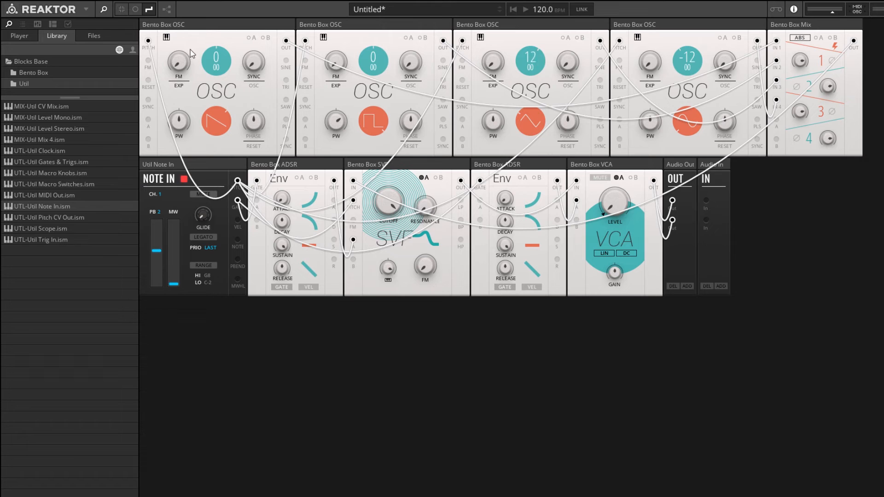
mouse_move(219, 72)
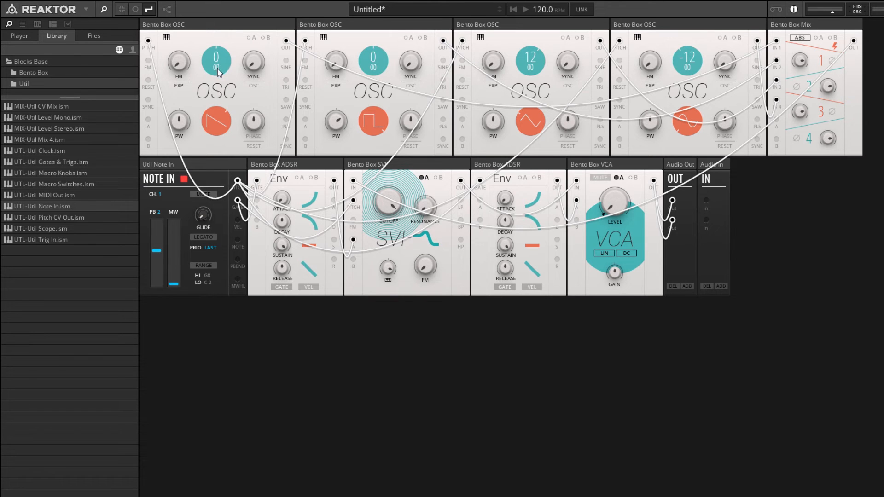
Step: Detune the first oscillator flat by dragging its fine tune down
left_click_drag(216, 60, 216, 84)
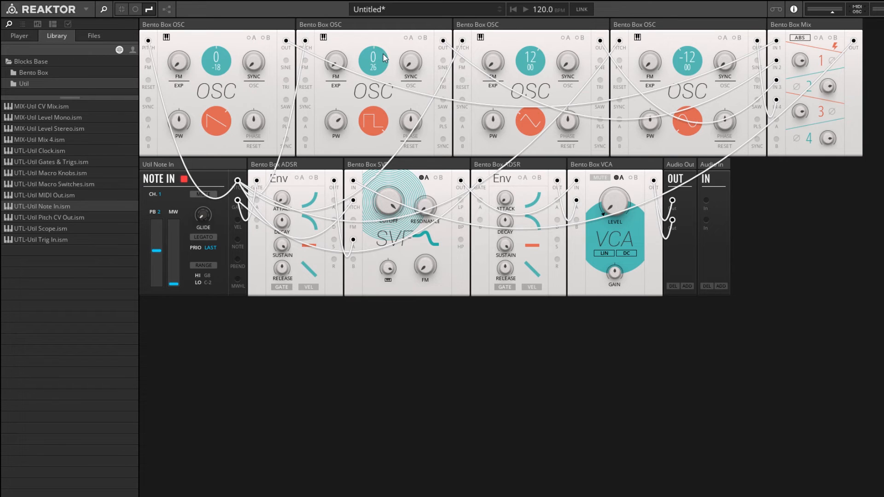
mouse_move(326, 168)
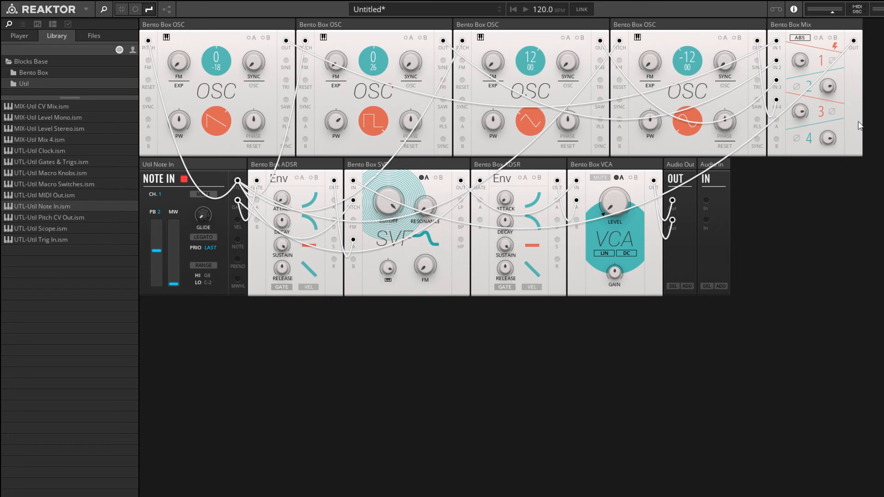
mouse_move(407, 113)
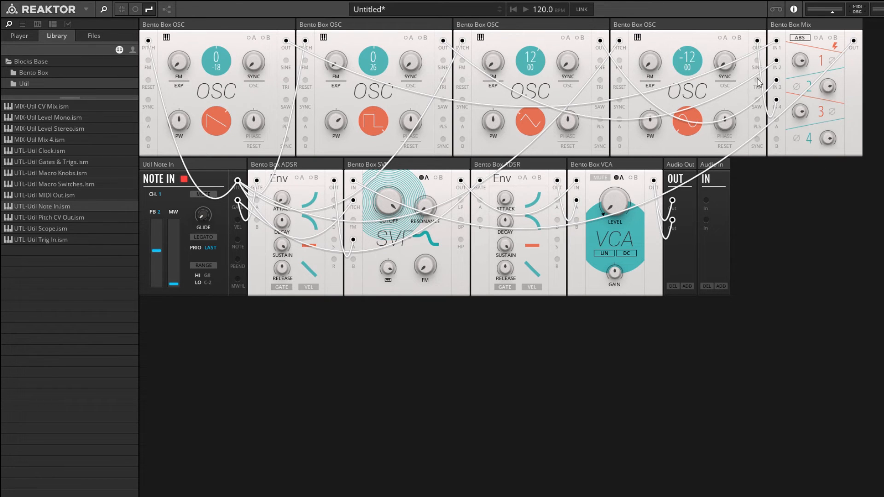
mouse_move(187, 124)
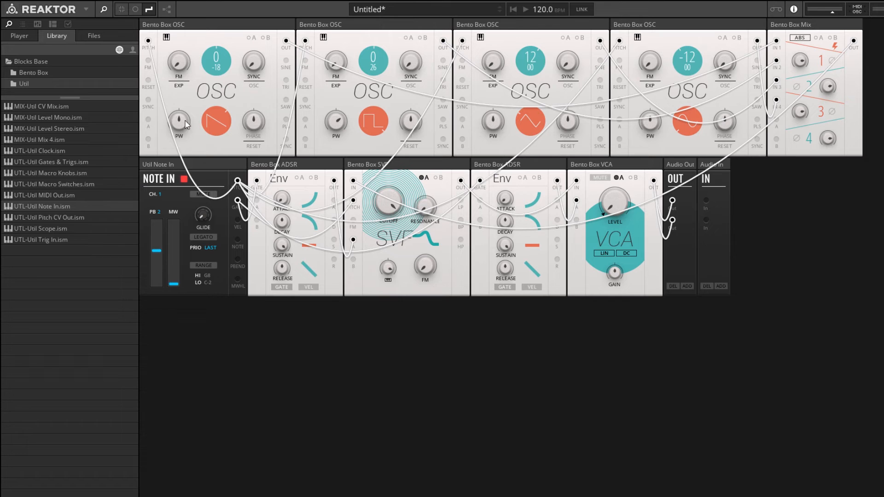
mouse_move(208, 132)
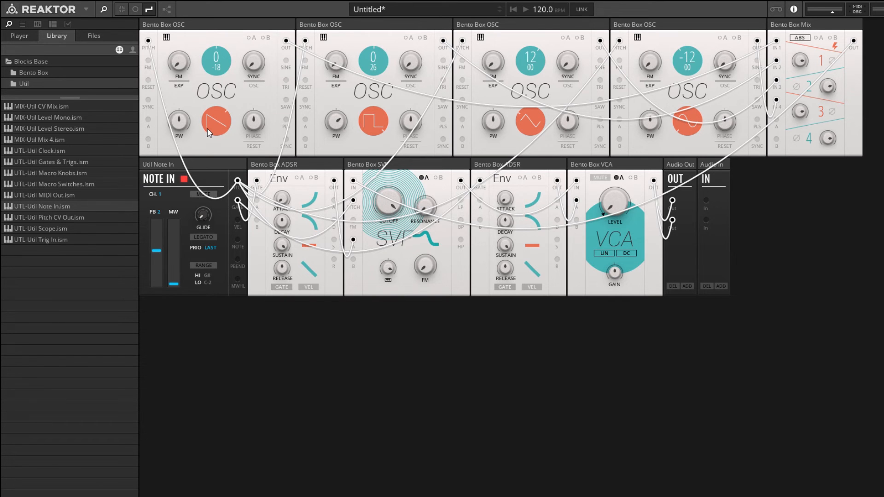
mouse_move(215, 121)
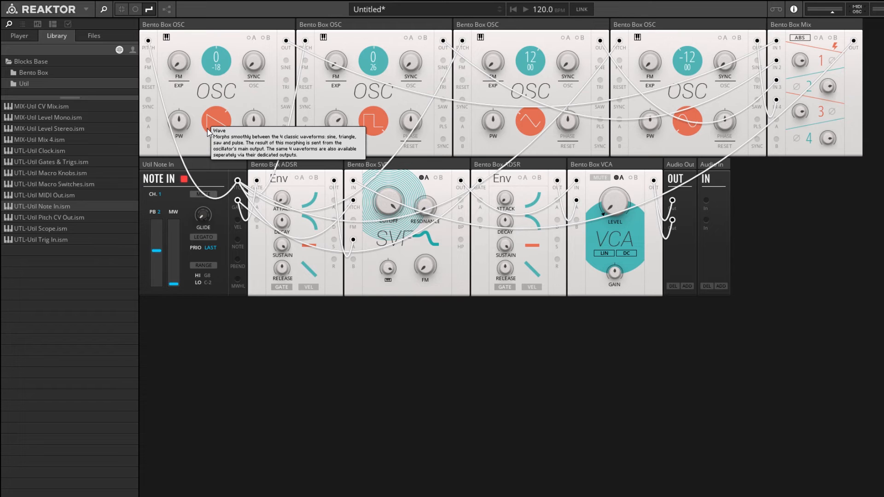
mouse_move(212, 134)
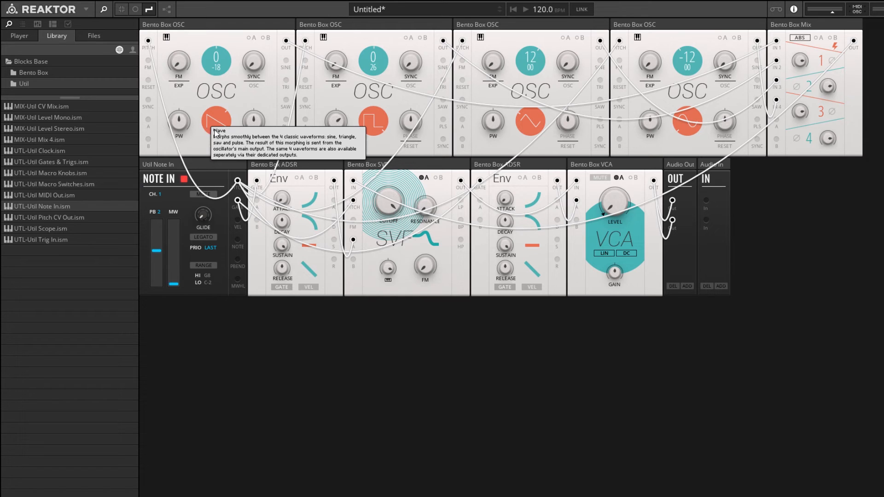
mouse_move(457, 172)
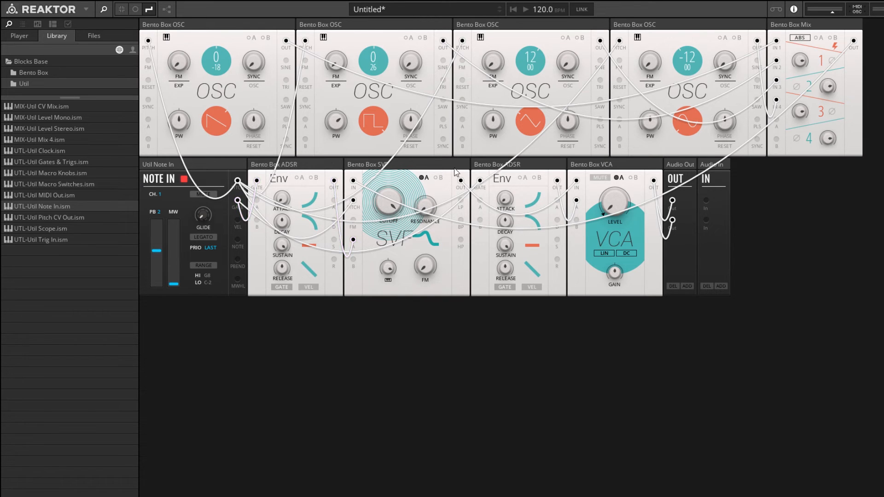
mouse_move(339, 163)
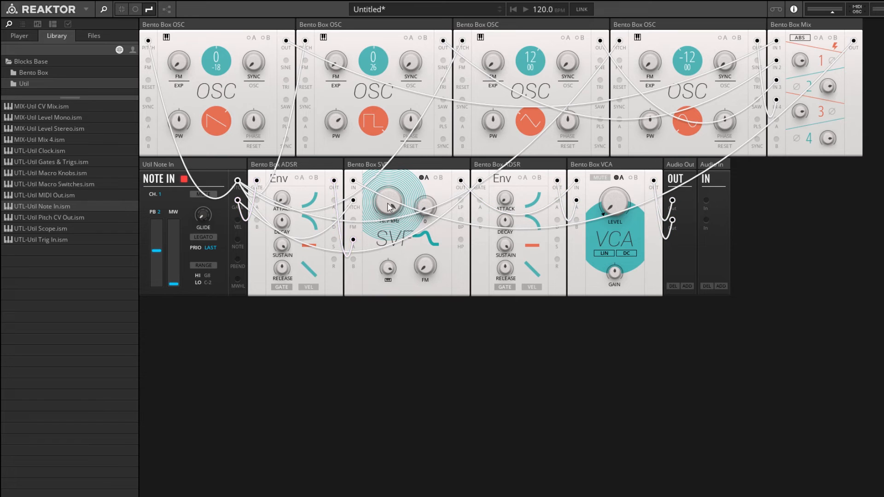
mouse_move(359, 181)
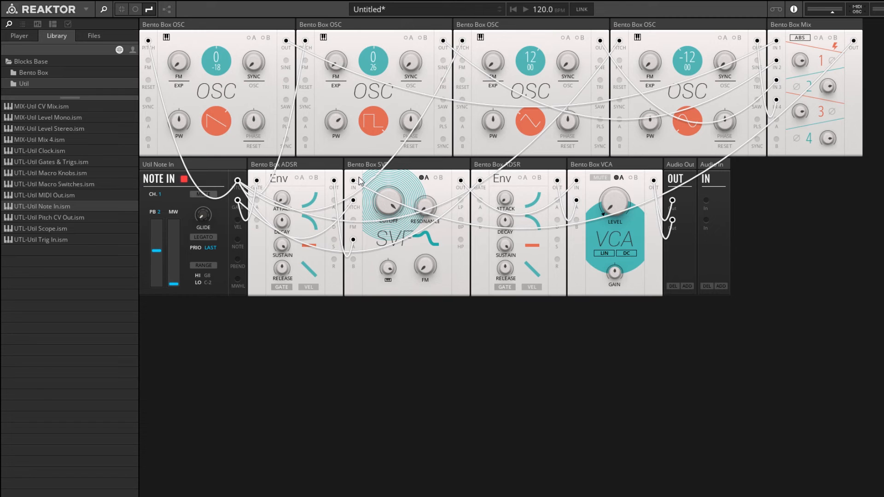
mouse_move(290, 43)
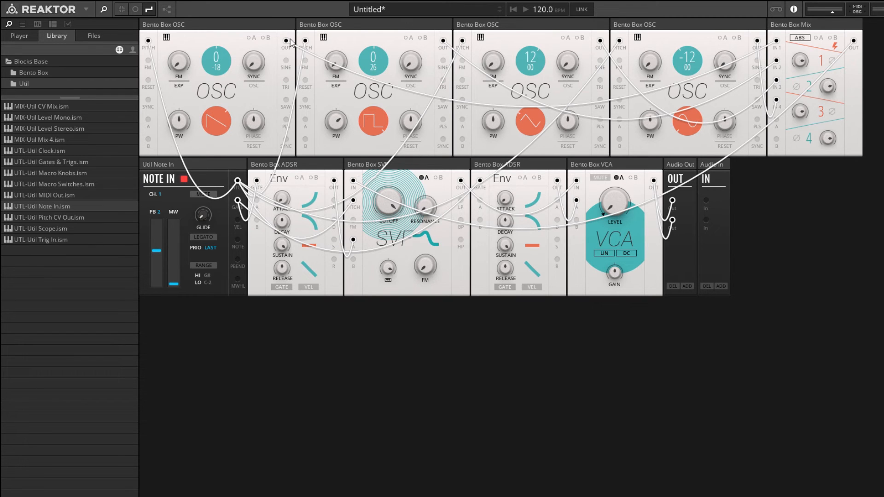
mouse_move(384, 207)
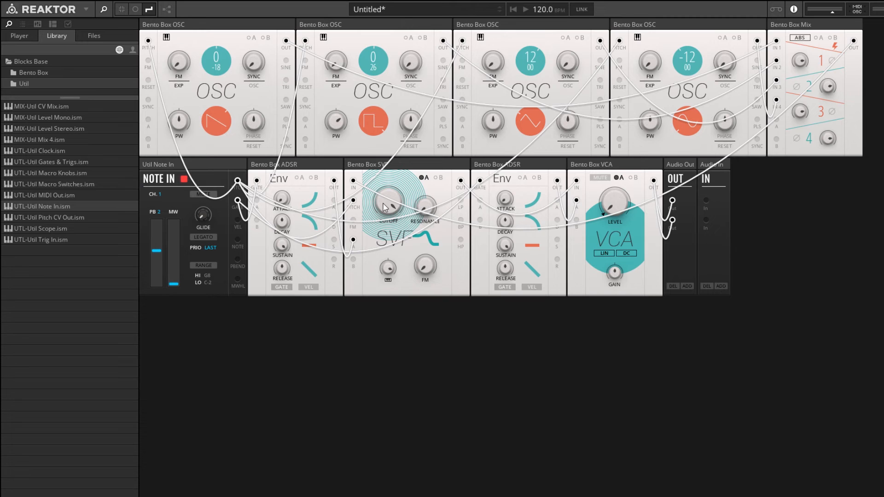
mouse_move(387, 256)
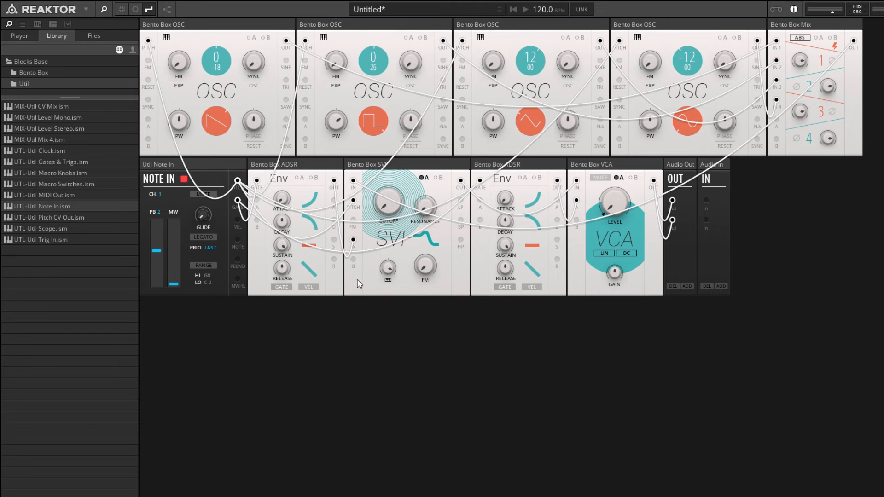
mouse_move(424, 183)
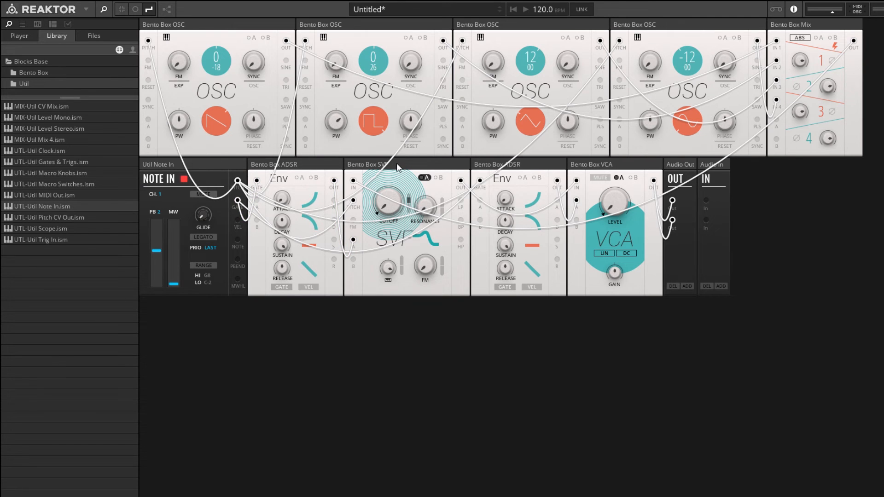
mouse_move(415, 201)
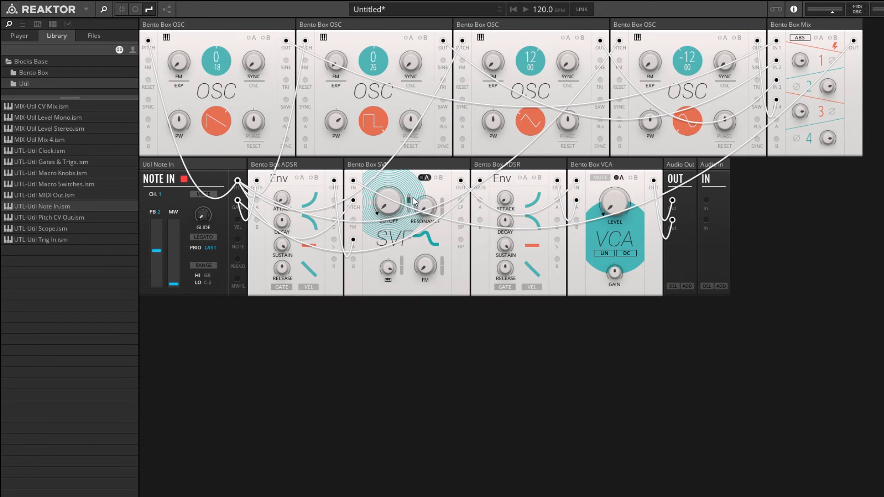
mouse_move(411, 203)
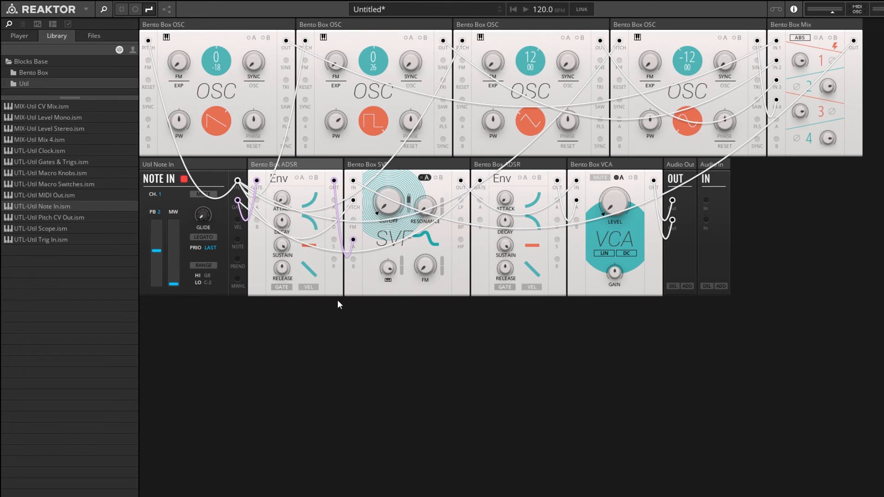
mouse_move(301, 173)
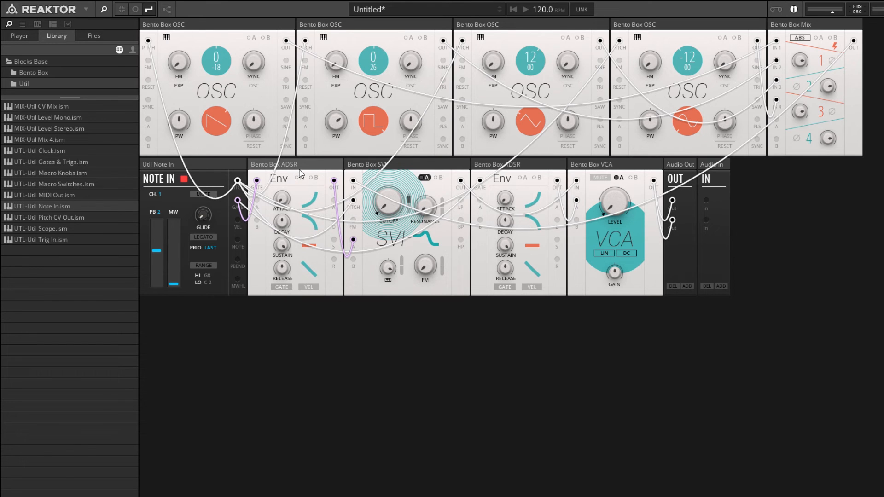
mouse_move(291, 241)
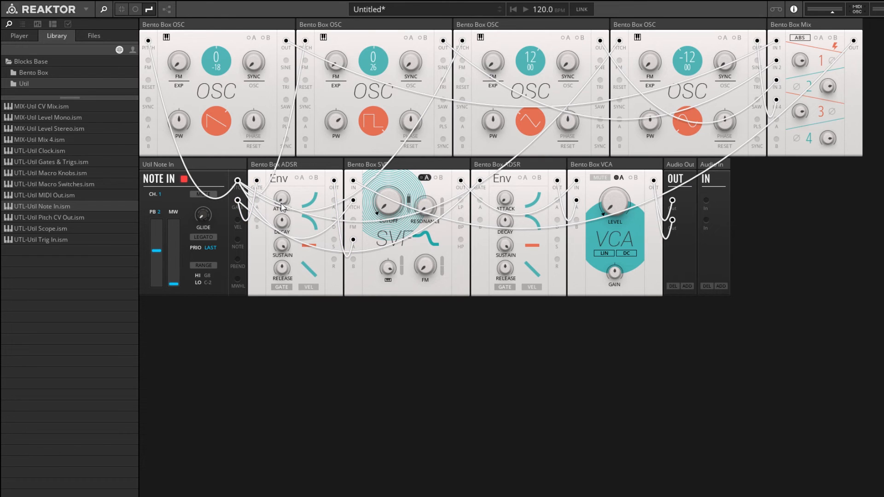
mouse_move(293, 244)
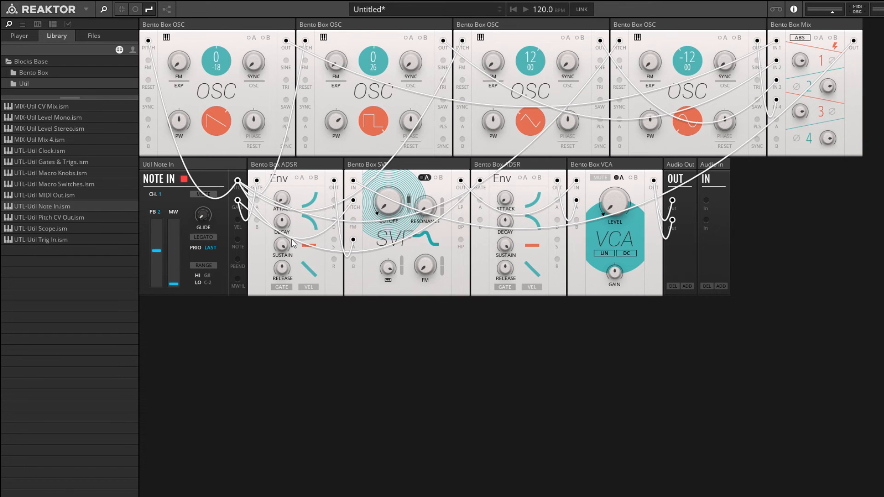
mouse_move(303, 160)
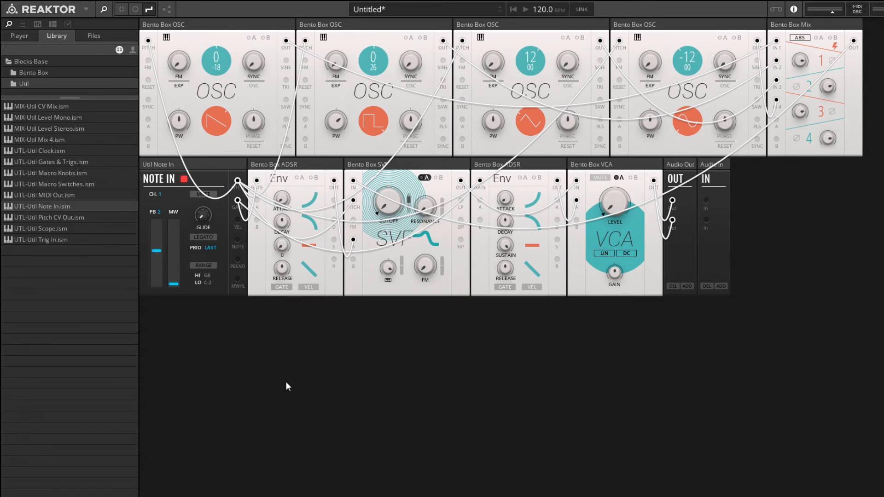
mouse_move(302, 165)
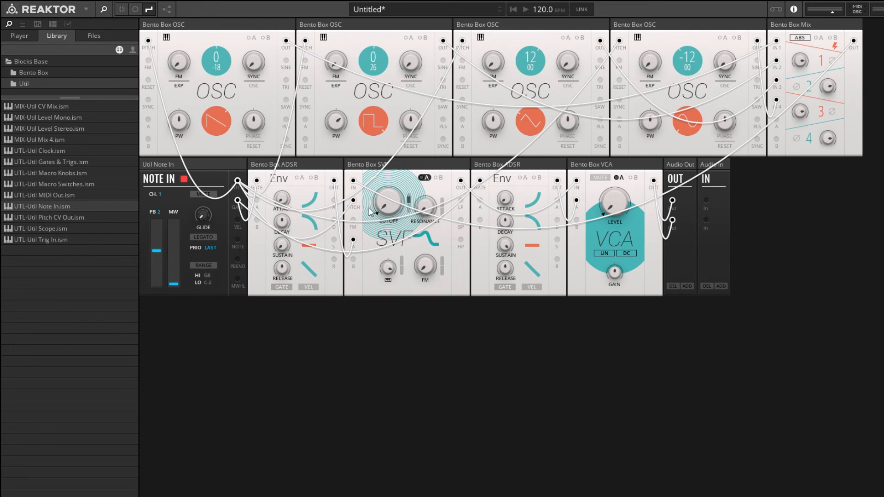
mouse_move(407, 197)
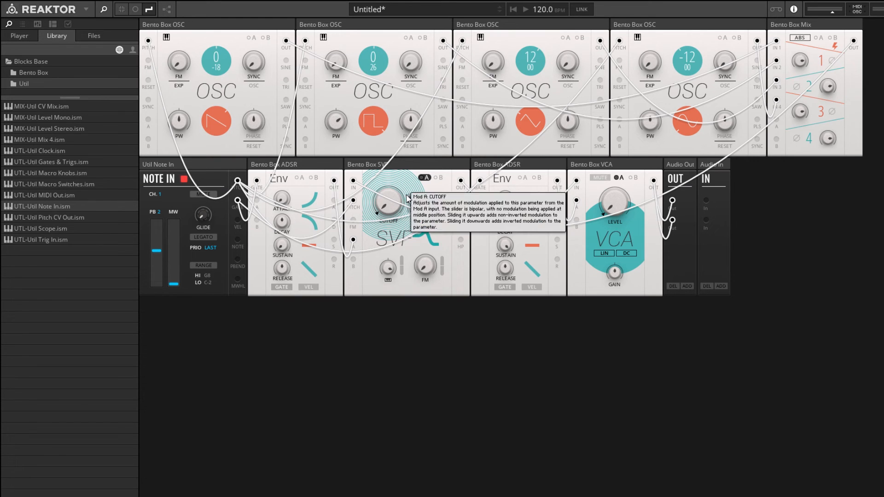
mouse_move(365, 198)
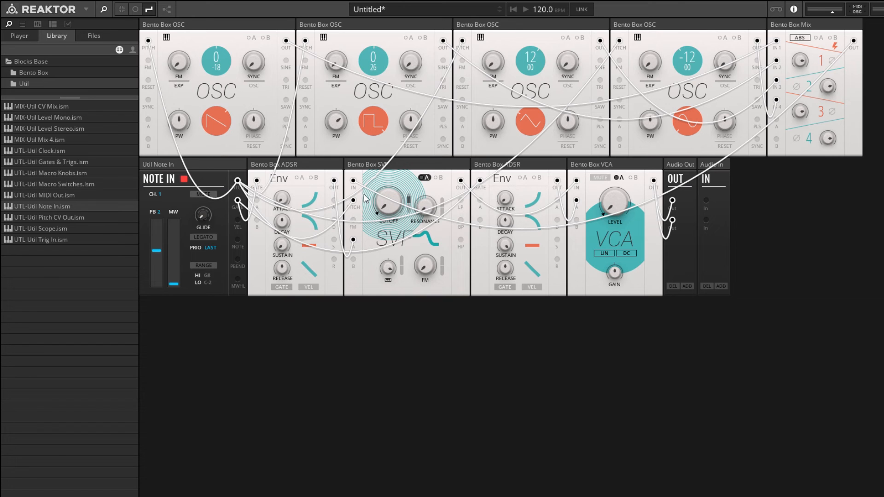
mouse_move(296, 222)
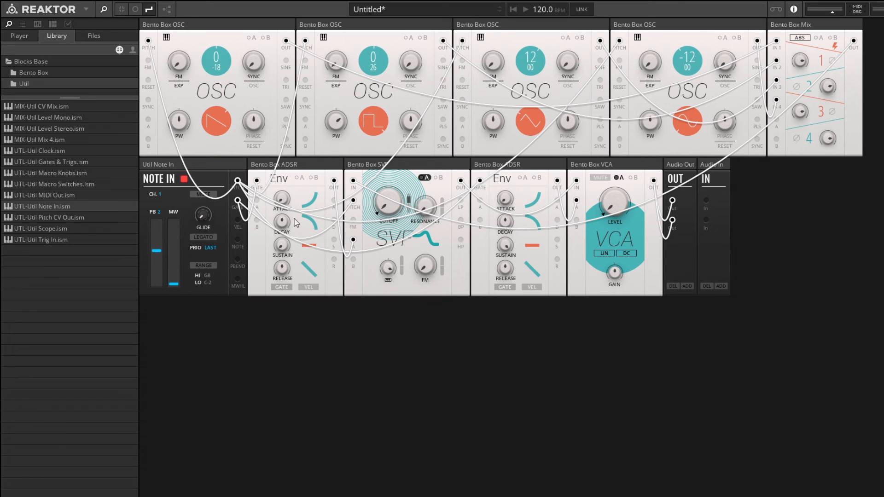
mouse_move(281, 220)
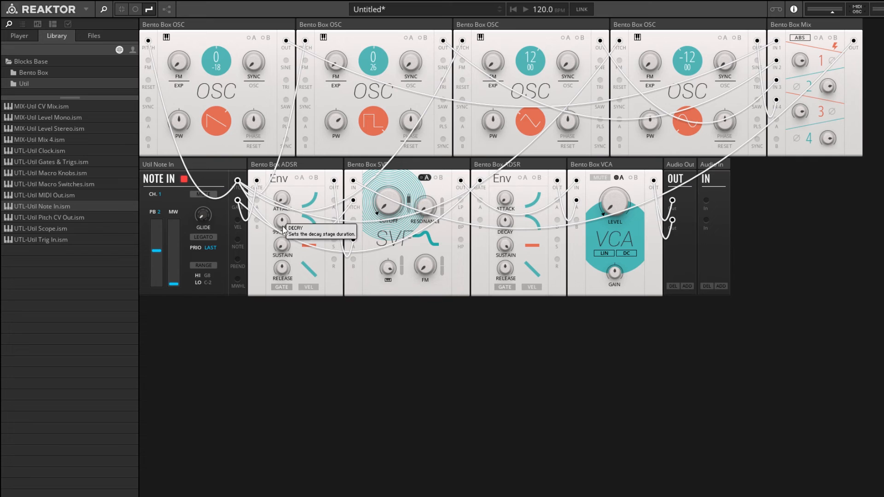
mouse_move(387, 204)
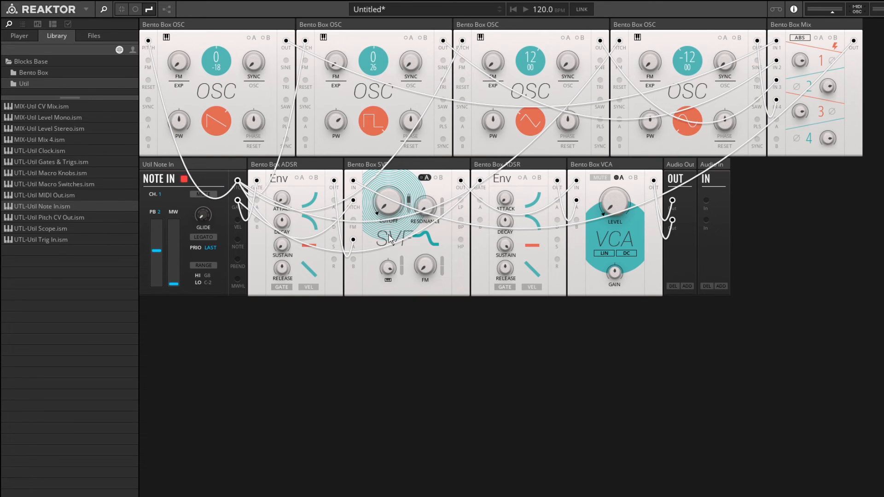
mouse_move(388, 203)
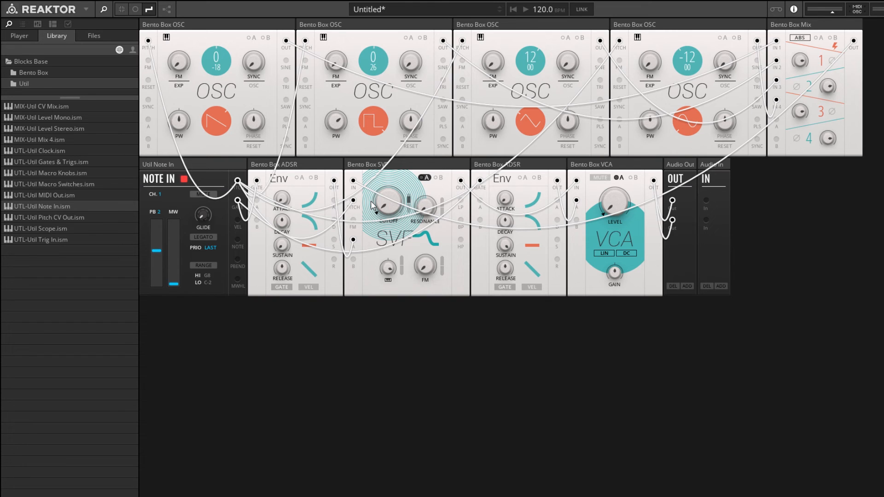
mouse_move(388, 217)
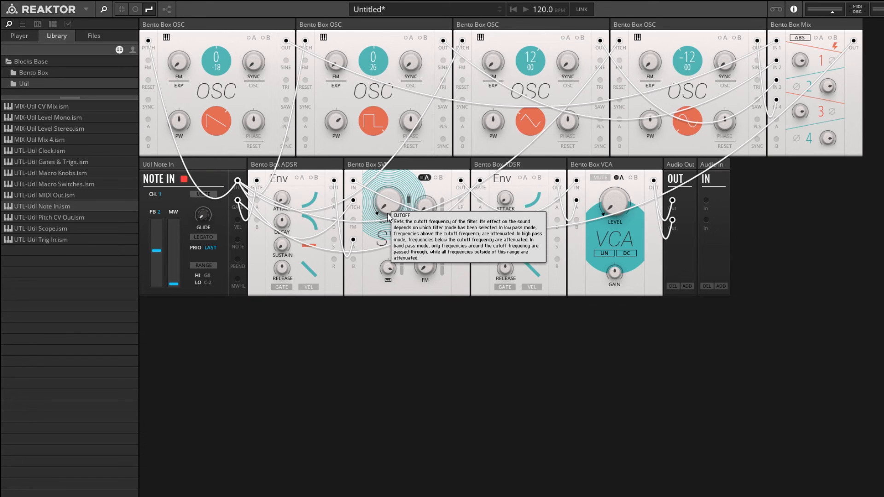
mouse_move(363, 107)
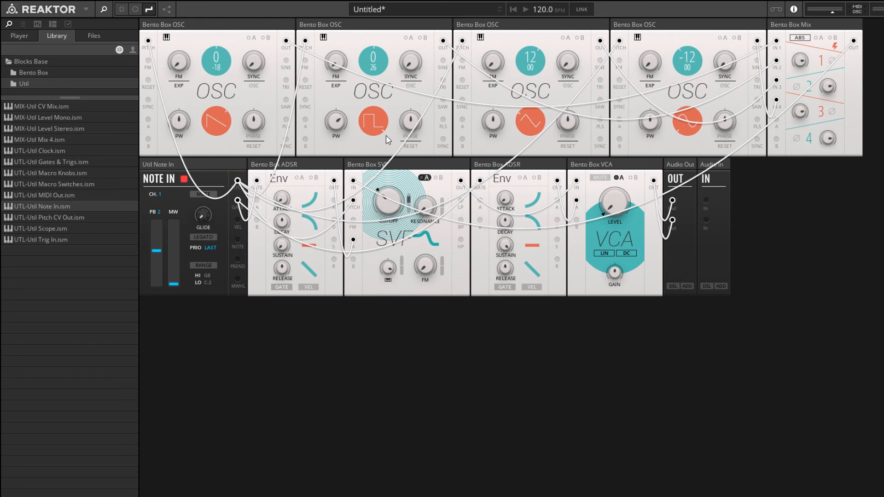
mouse_move(362, 226)
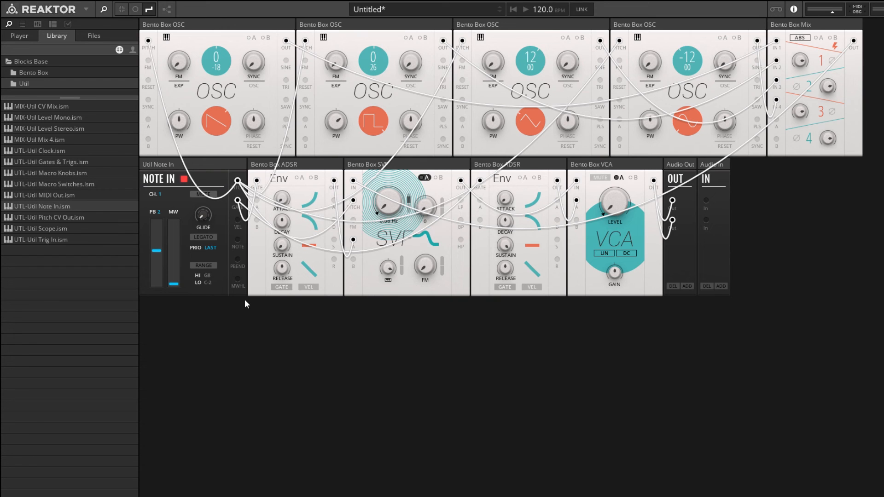
mouse_move(276, 174)
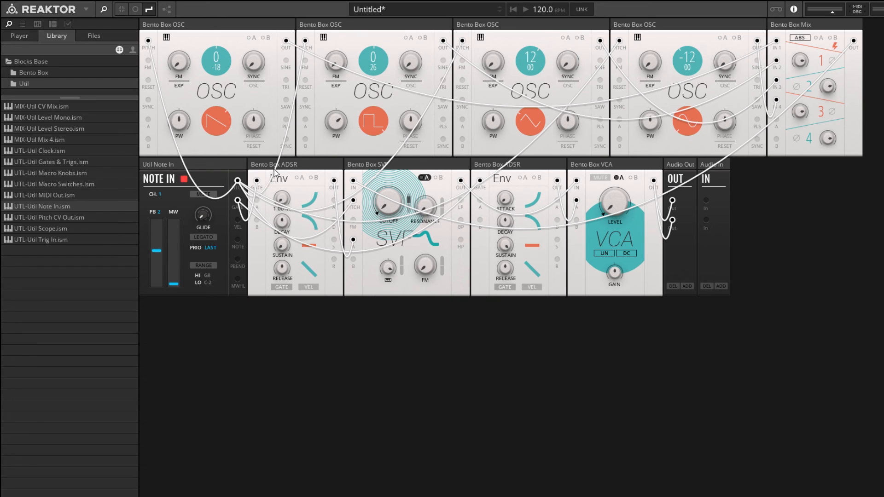
mouse_move(563, 243)
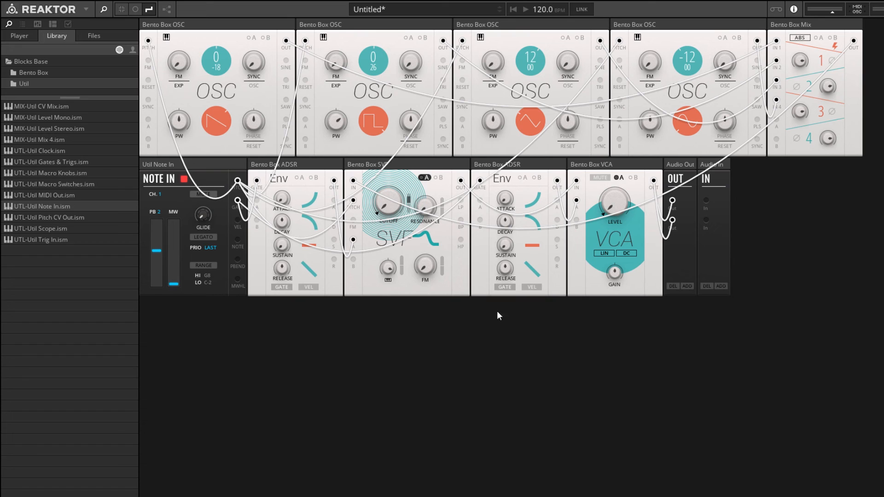
mouse_move(545, 221)
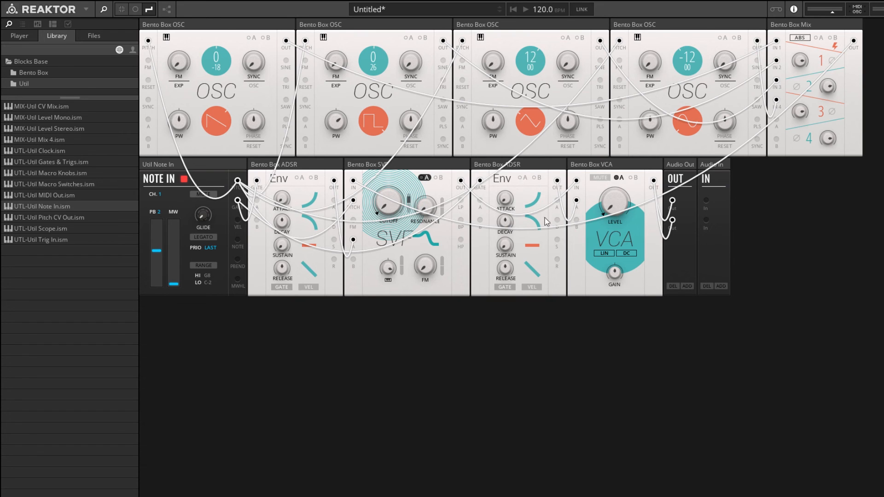
mouse_move(501, 224)
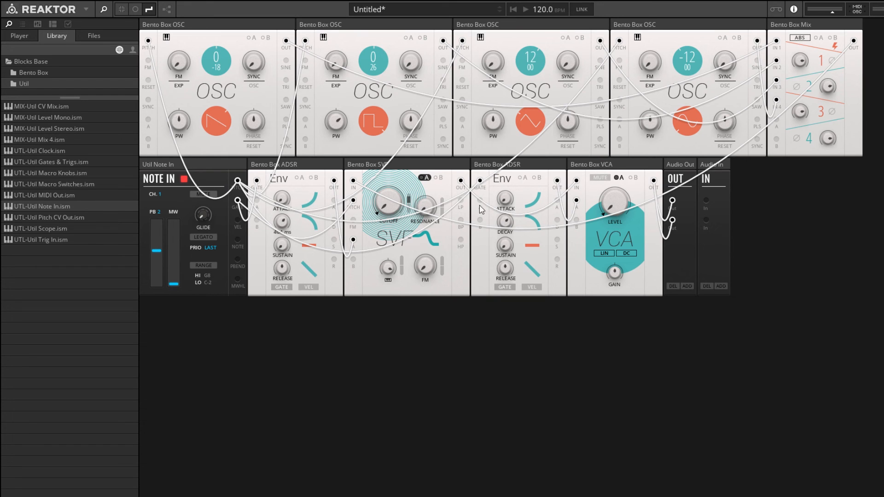
mouse_move(279, 227)
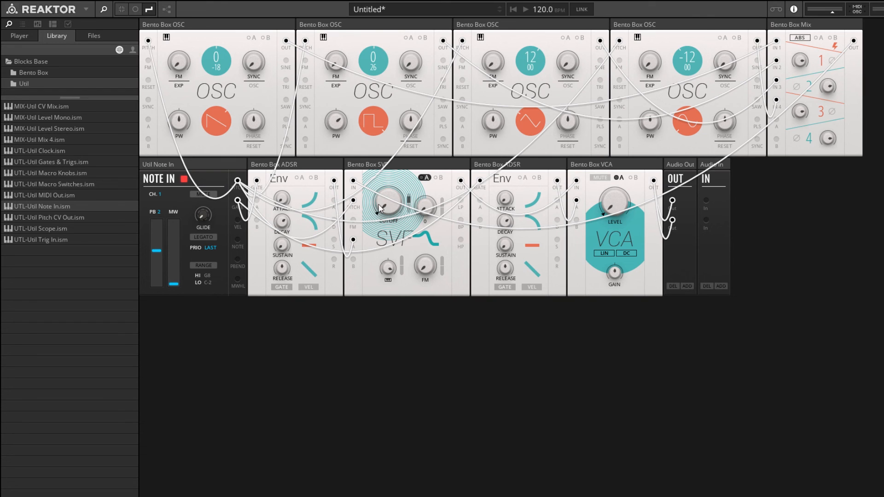
mouse_move(409, 203)
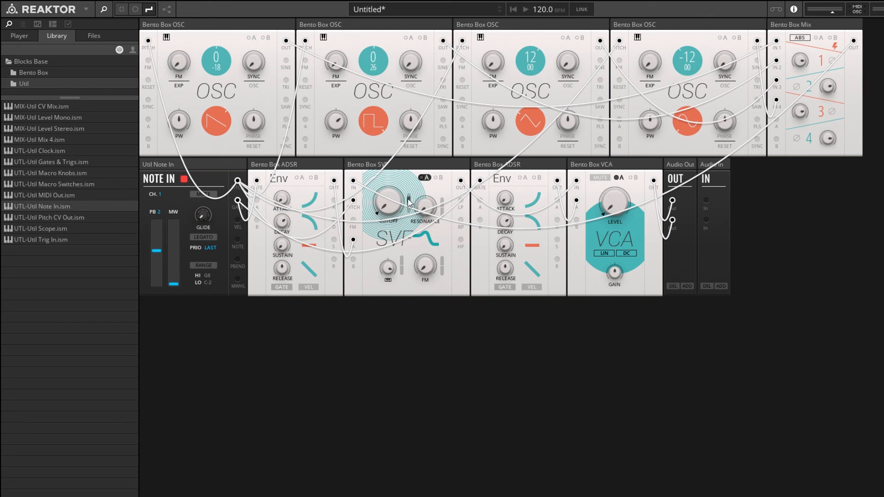
mouse_move(525, 216)
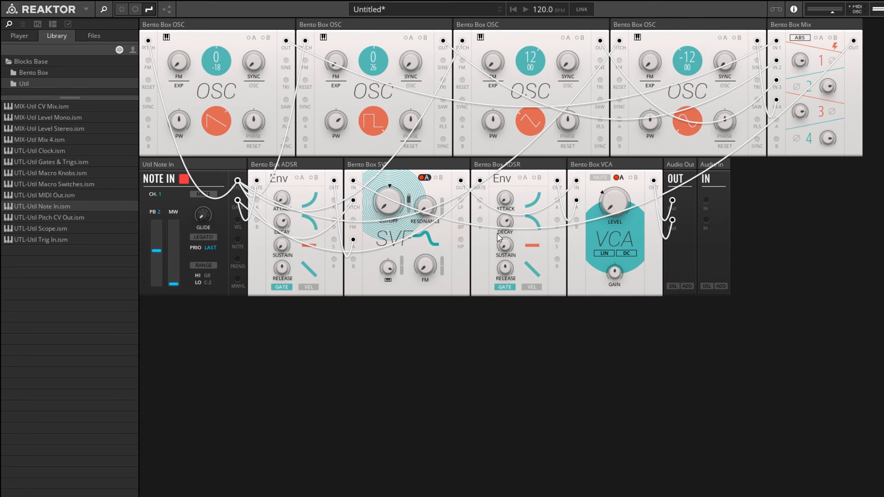
Step: Drag an oscillator's fine-tune value to a small detune offset
left_click_drag(215, 60, 216, 51)
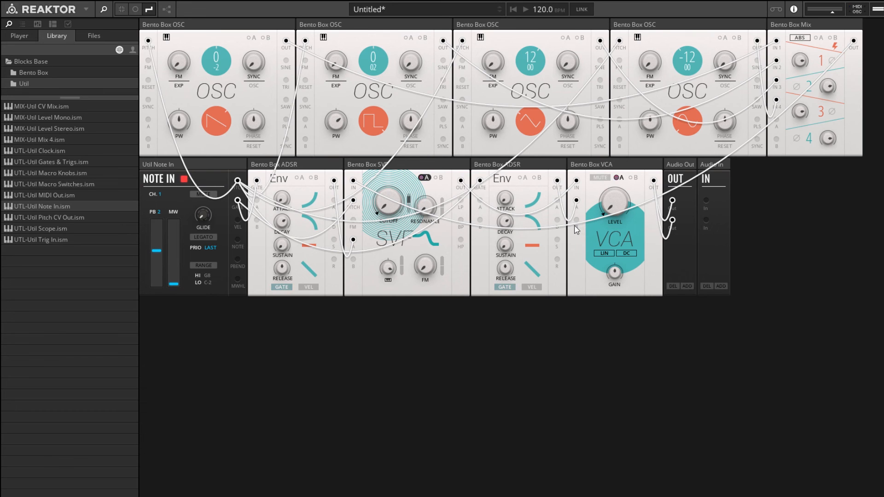
mouse_move(411, 197)
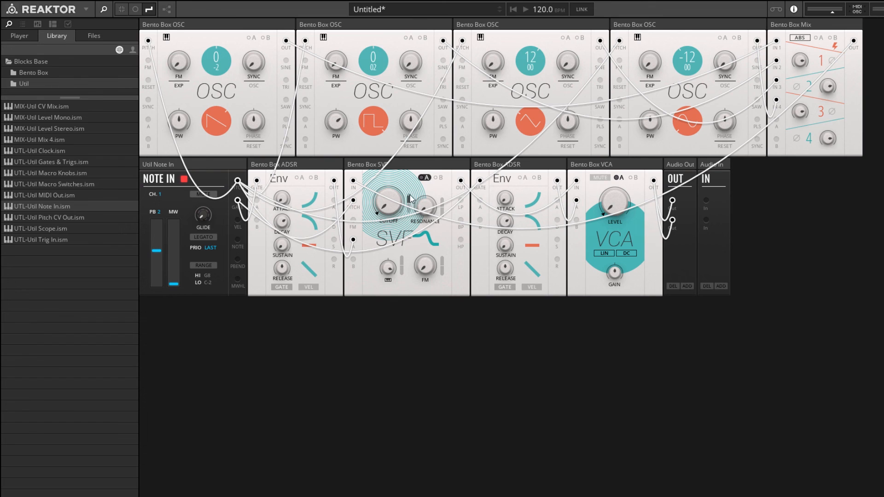
mouse_move(277, 224)
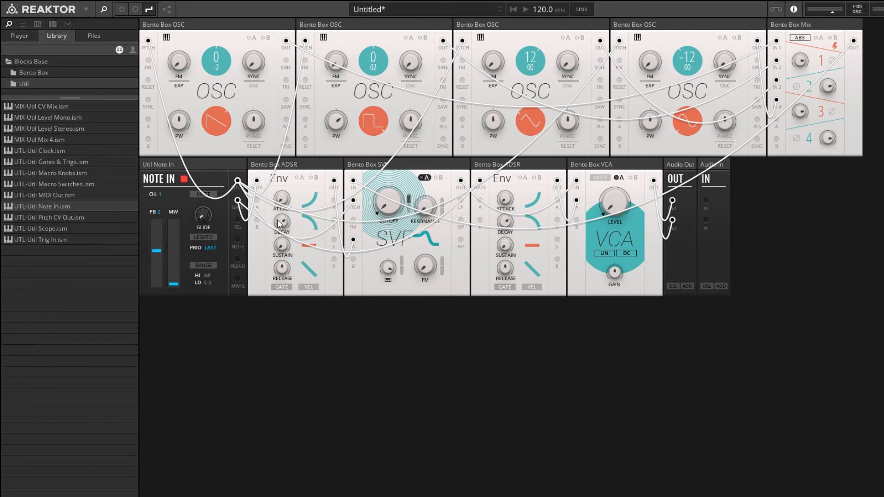
mouse_move(490, 229)
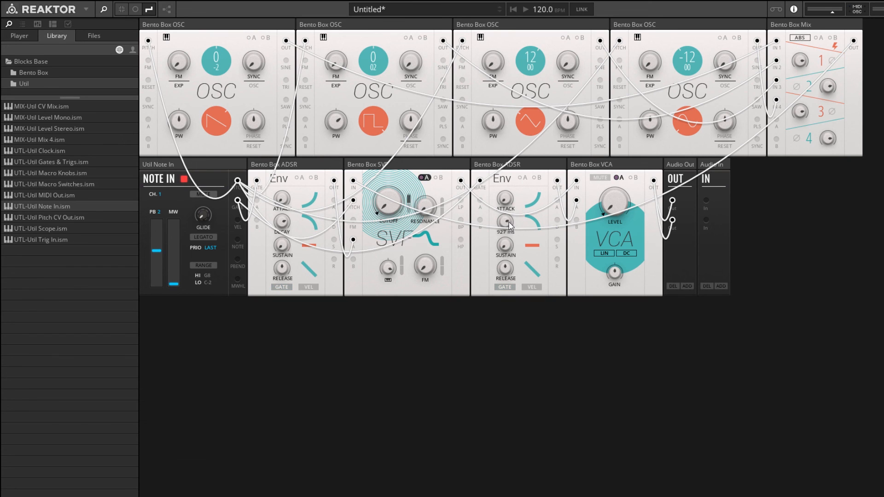
mouse_move(505, 220)
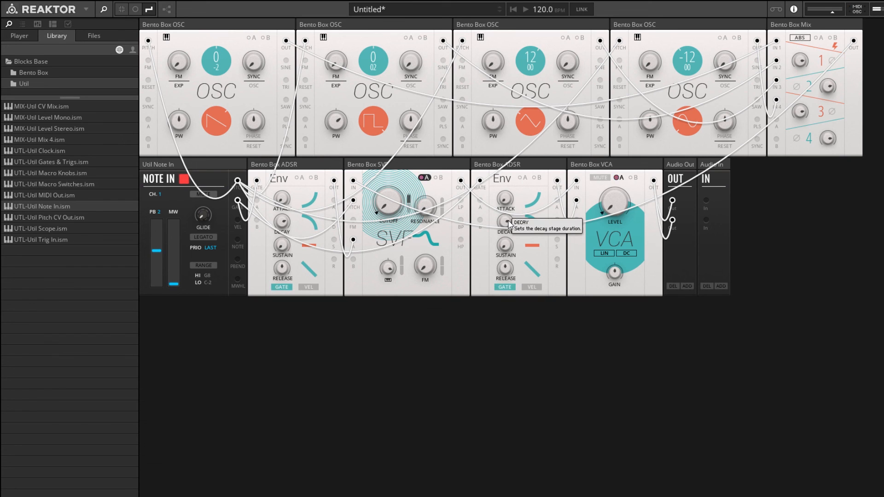
mouse_move(225, 130)
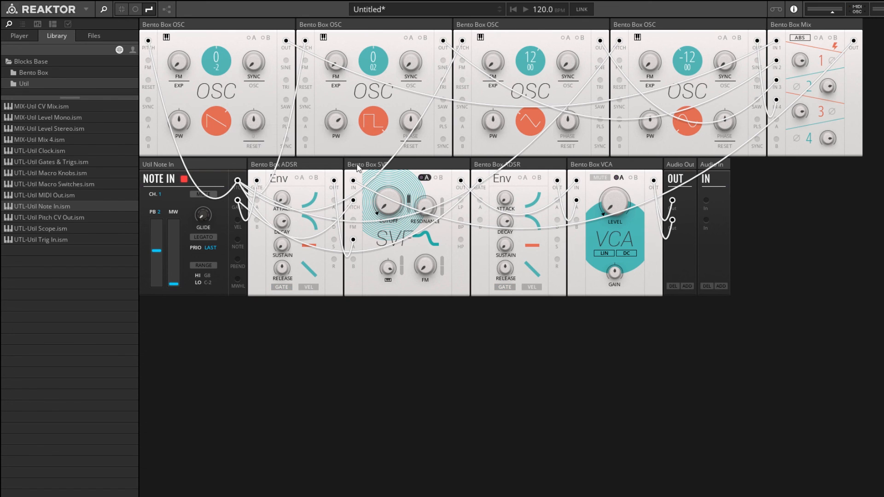
mouse_move(325, 263)
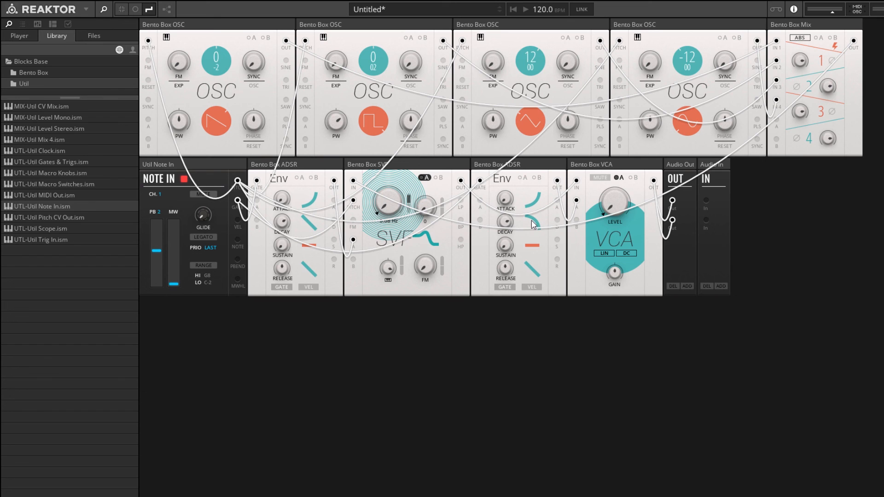
mouse_move(529, 220)
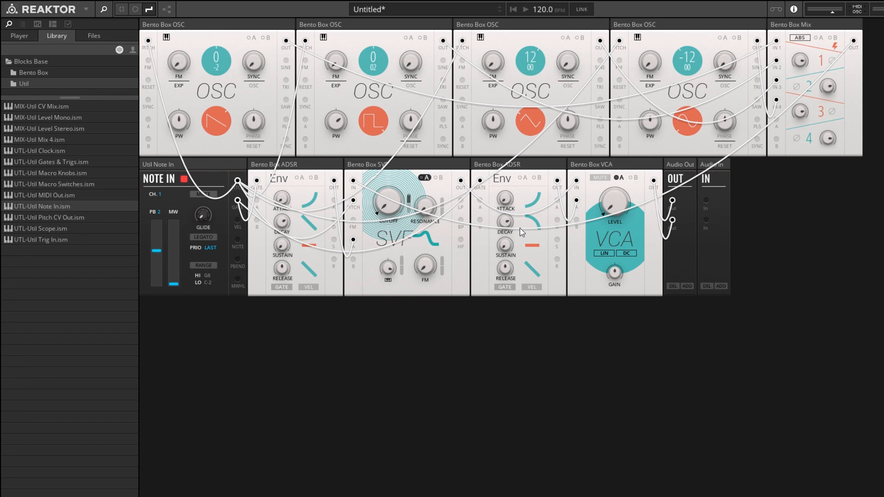
mouse_move(281, 30)
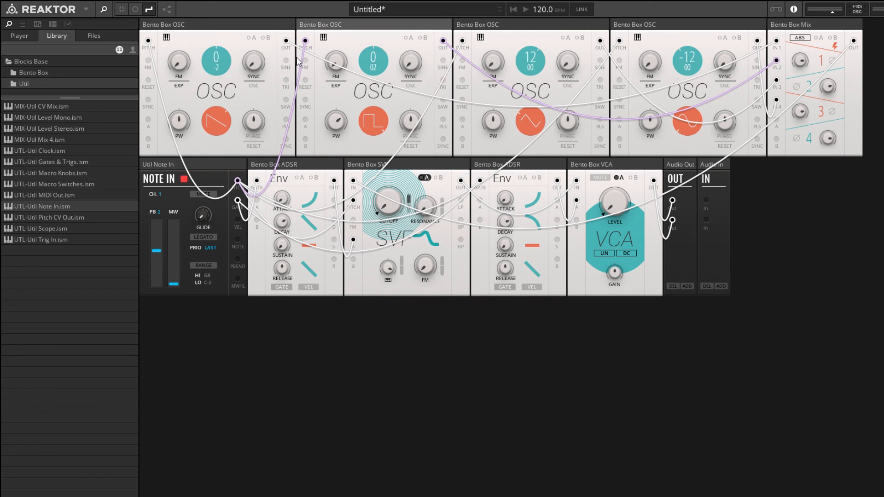
mouse_move(464, 67)
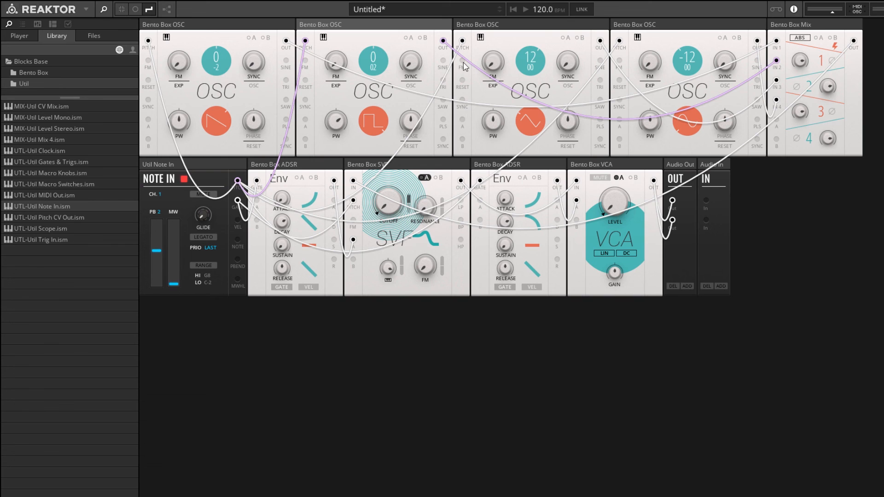
mouse_move(448, 66)
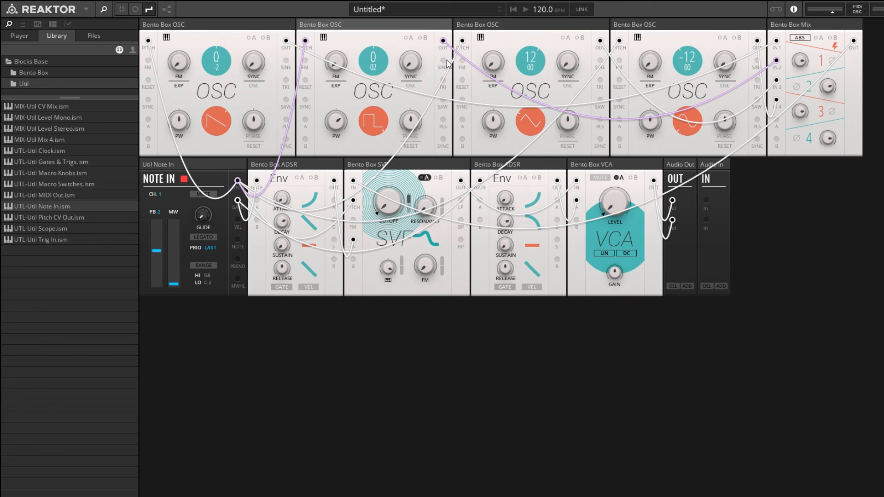
mouse_move(628, 76)
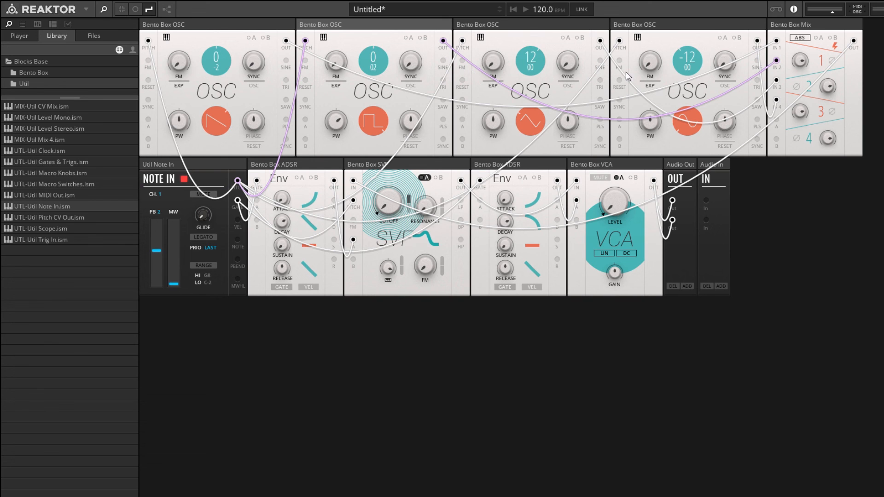
mouse_move(168, 97)
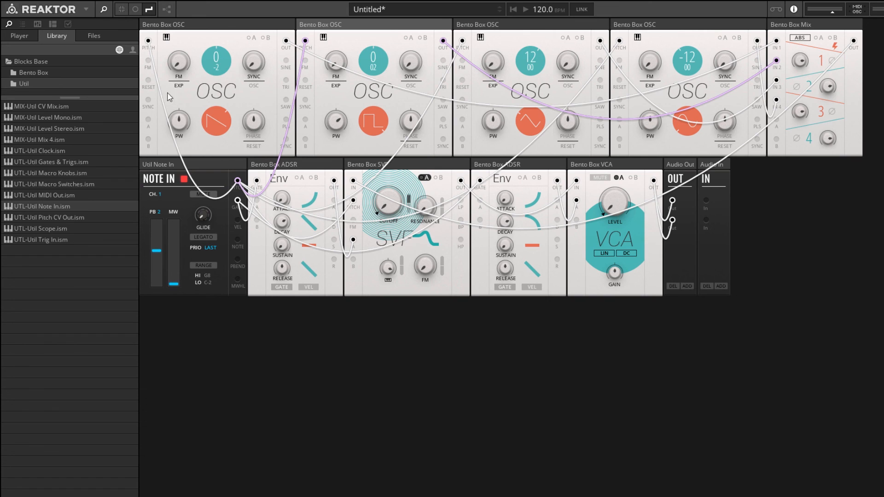
mouse_move(149, 141)
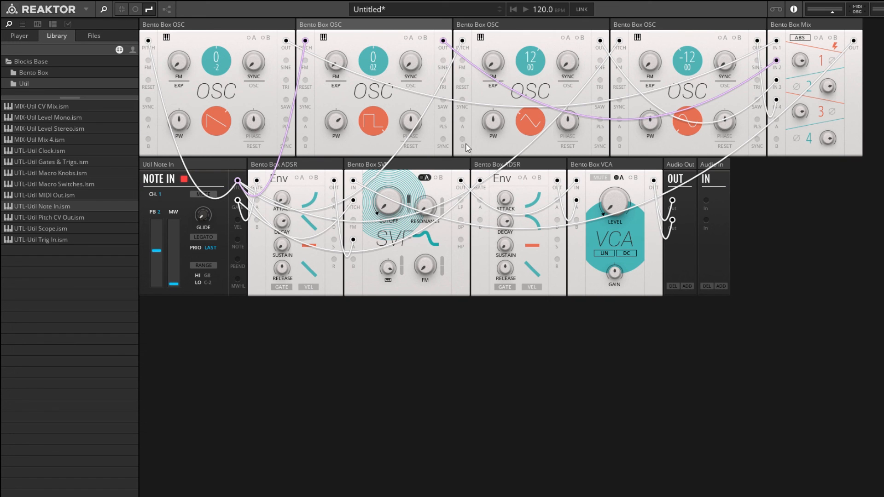
mouse_move(737, 111)
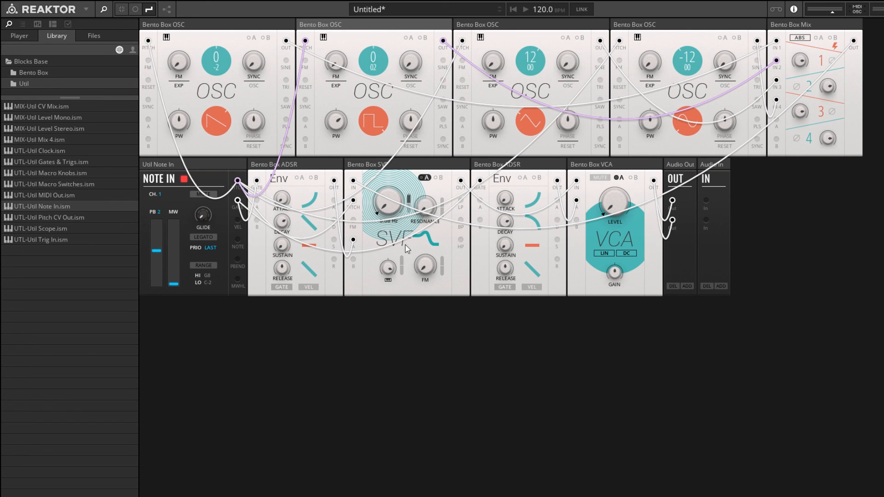
mouse_move(402, 220)
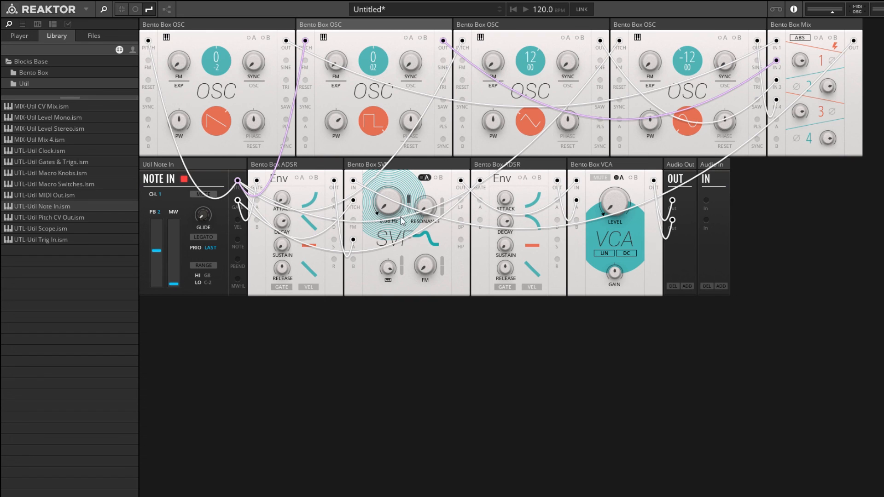
mouse_move(605, 198)
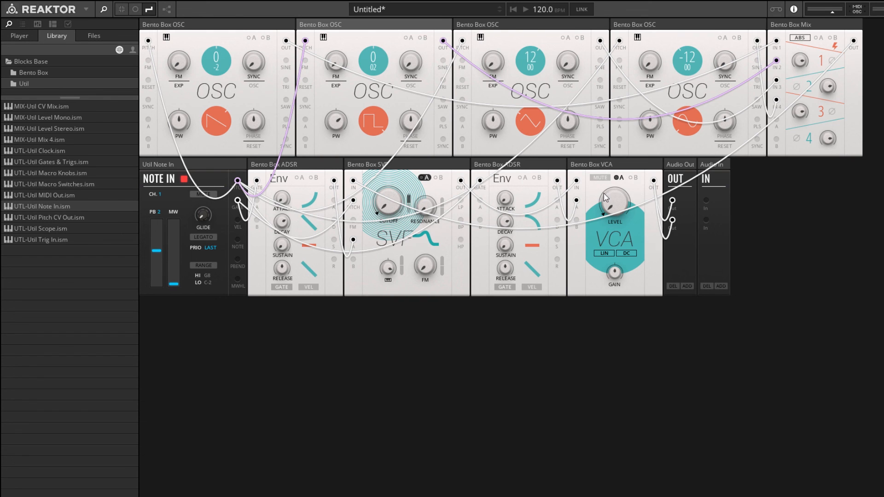
mouse_move(614, 203)
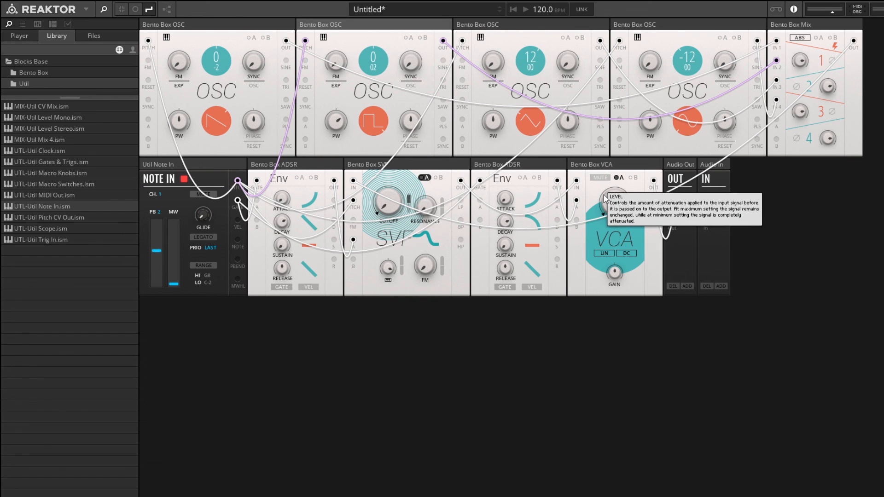
mouse_move(635, 206)
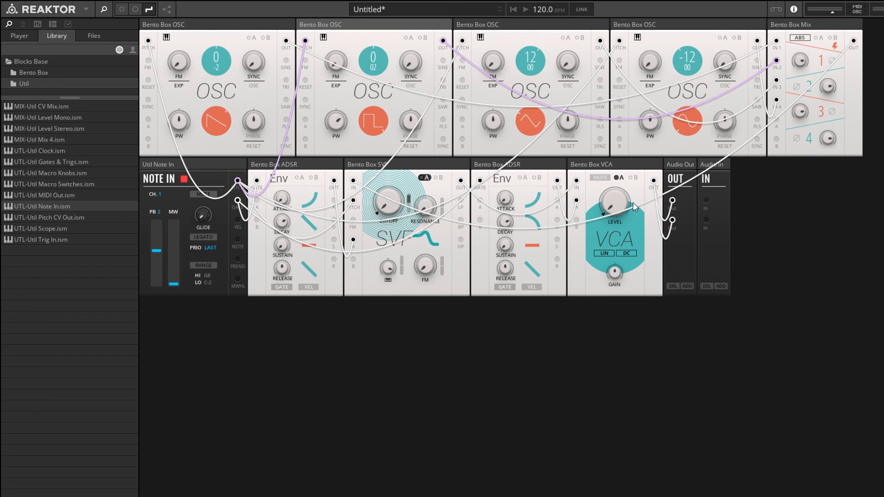